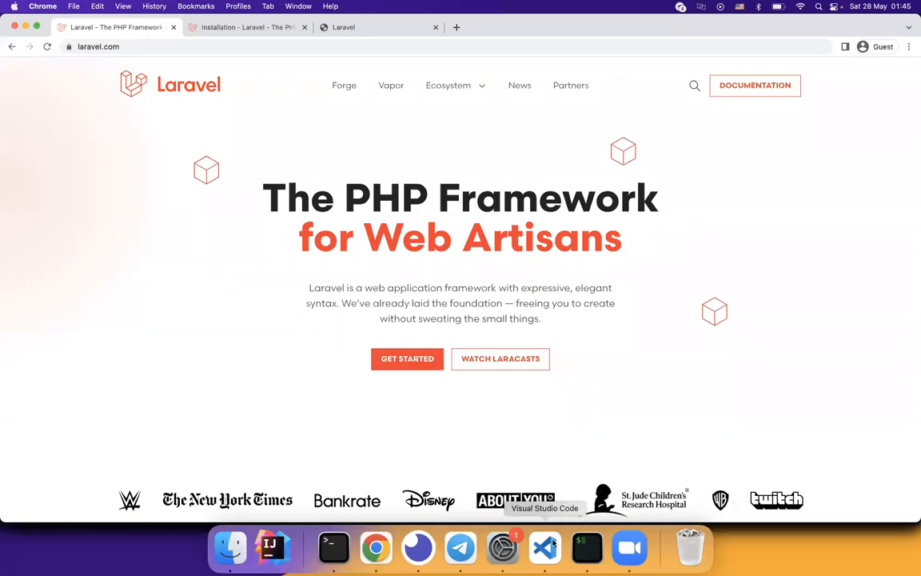
{"action": "mouse_move", "coordinate": [816, 296]}
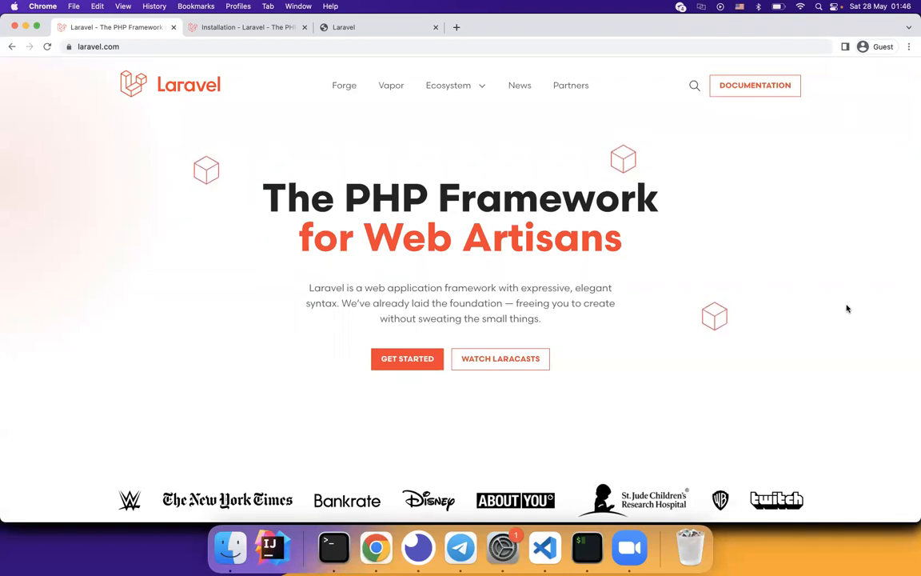
Step: View the Laravel welcome page at 127.0.0.1:8000, then return to the artisan terminal output
{"action": "left_click", "coordinate": [333, 548]}
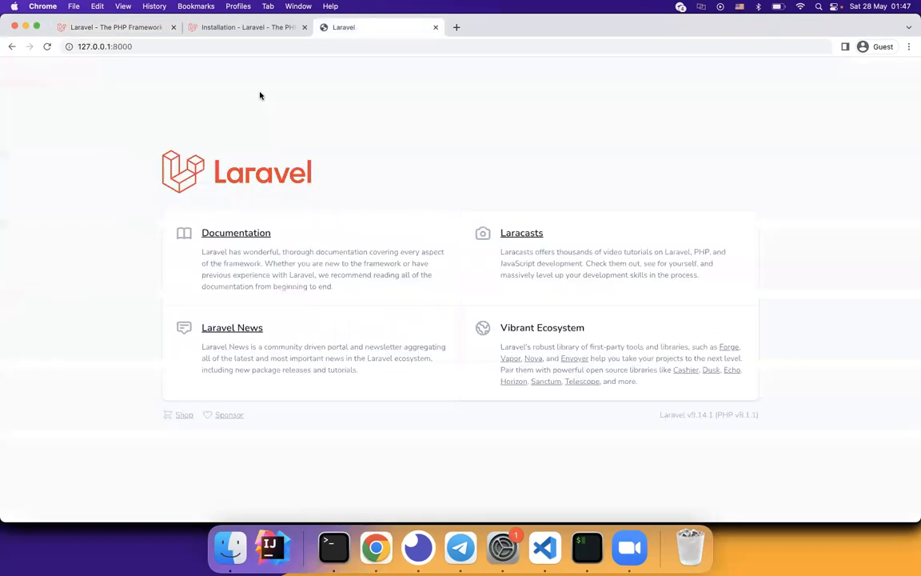
{"action": "mouse_move", "coordinate": [267, 136]}
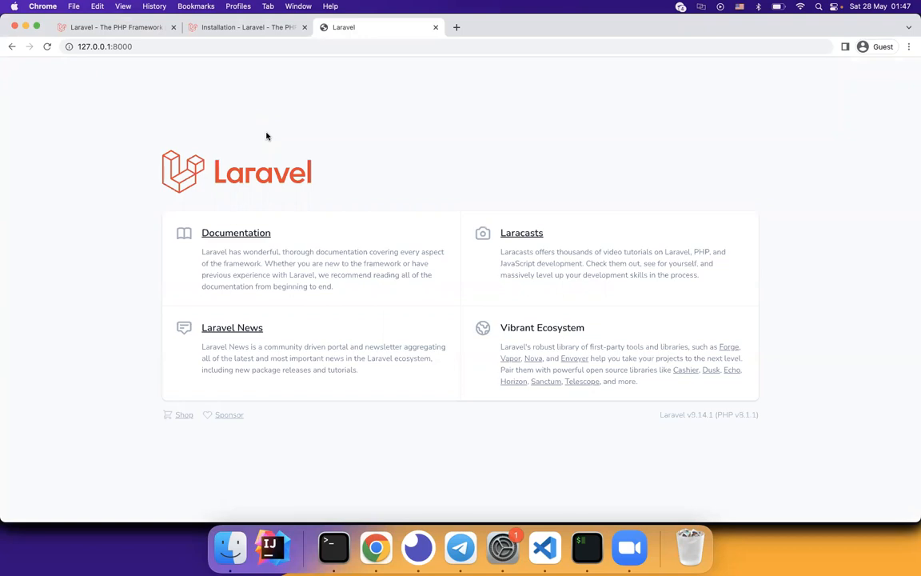
{"action": "left_click", "coordinate": [333, 547]}
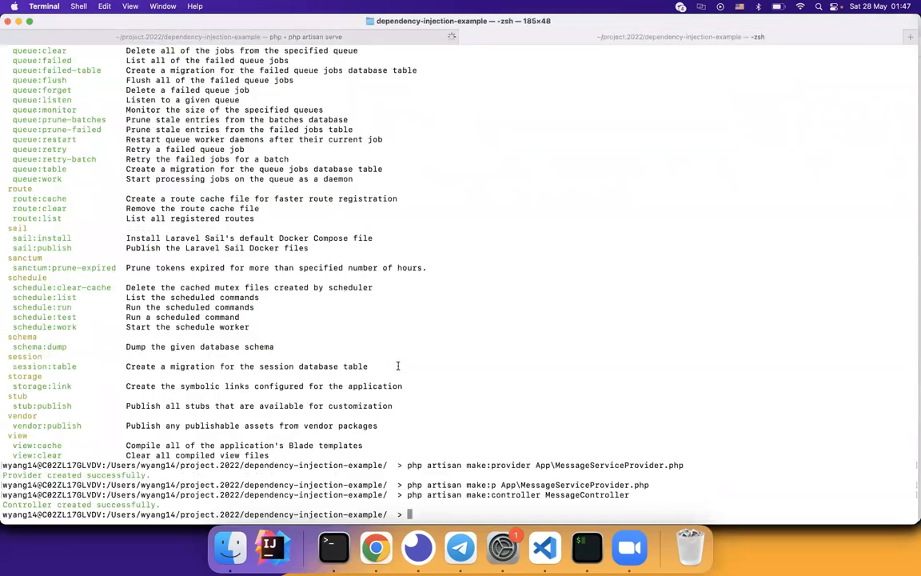
{"action": "mouse_move", "coordinate": [402, 422]}
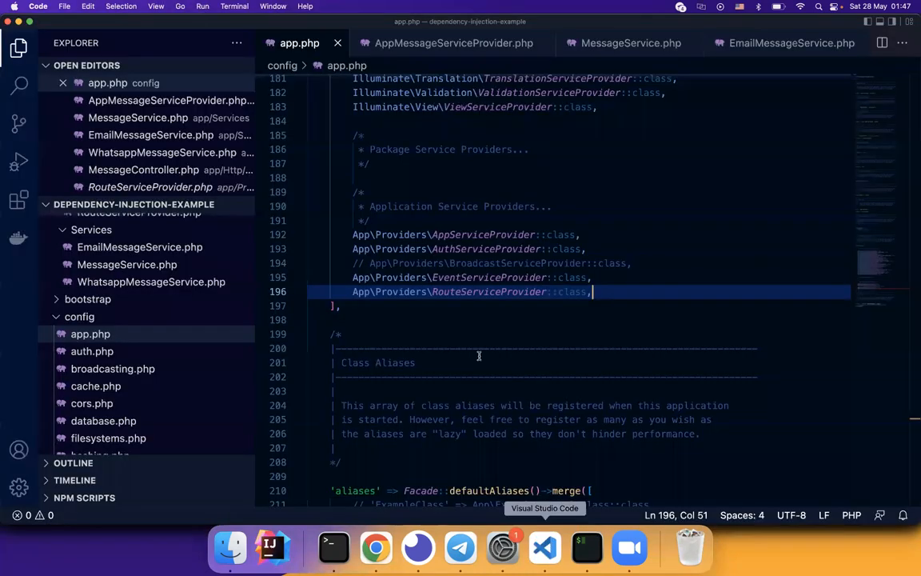
Step: Add App\Providers\AppMessageServiceProvider::class to the providers array in config/app.php
{"action": "key", "text": "cmd+p"}
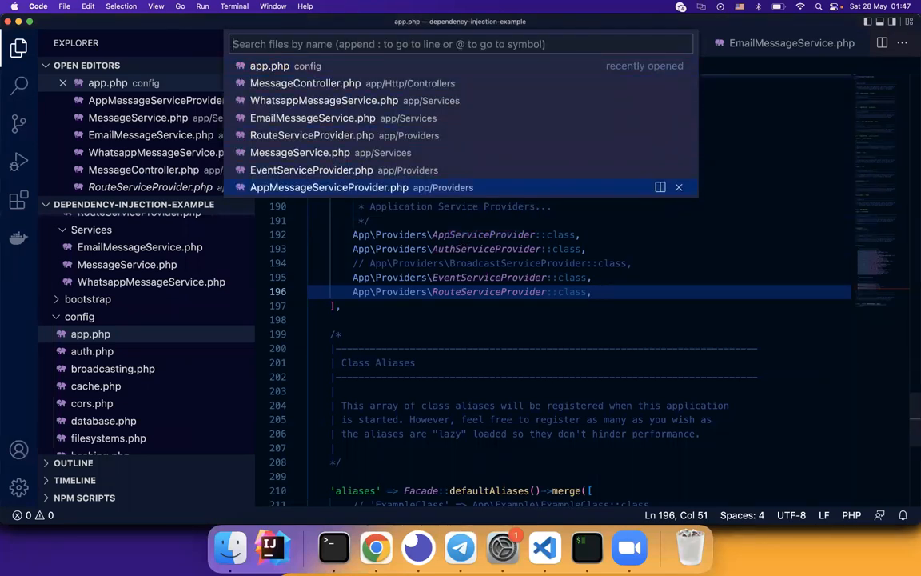
{"action": "left_click", "coordinate": [329, 187]}
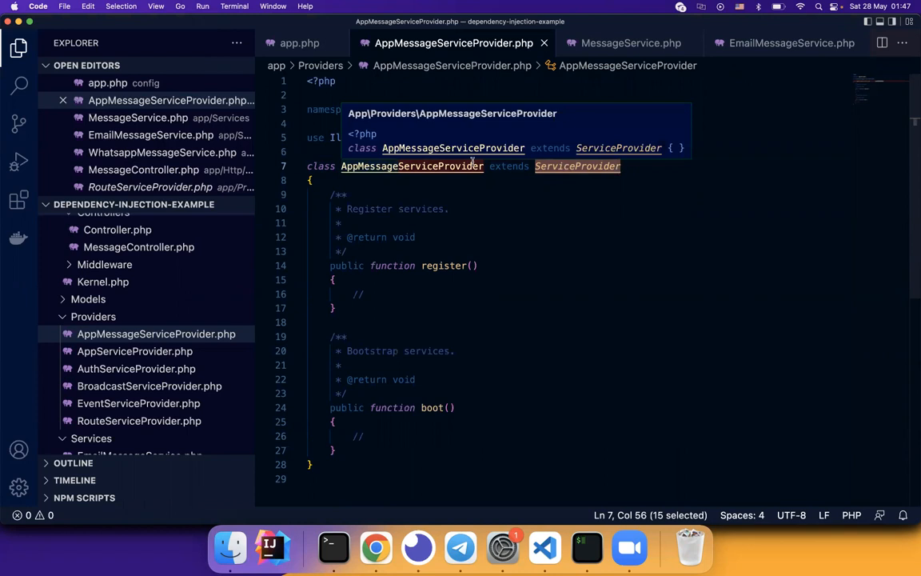
{"action": "key", "text": "cmd+p"}
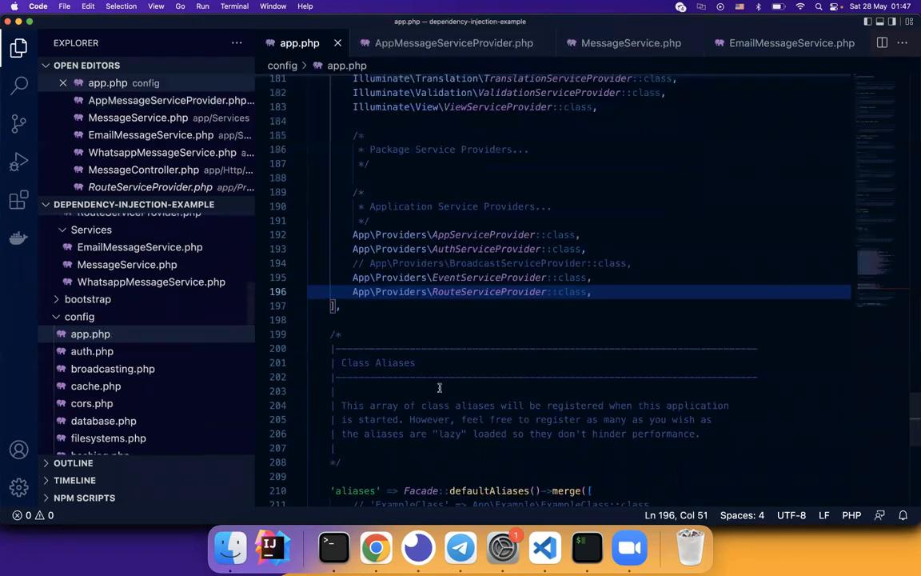
{"action": "scroll", "scroll_direction": "up", "scroll_amount": 3}
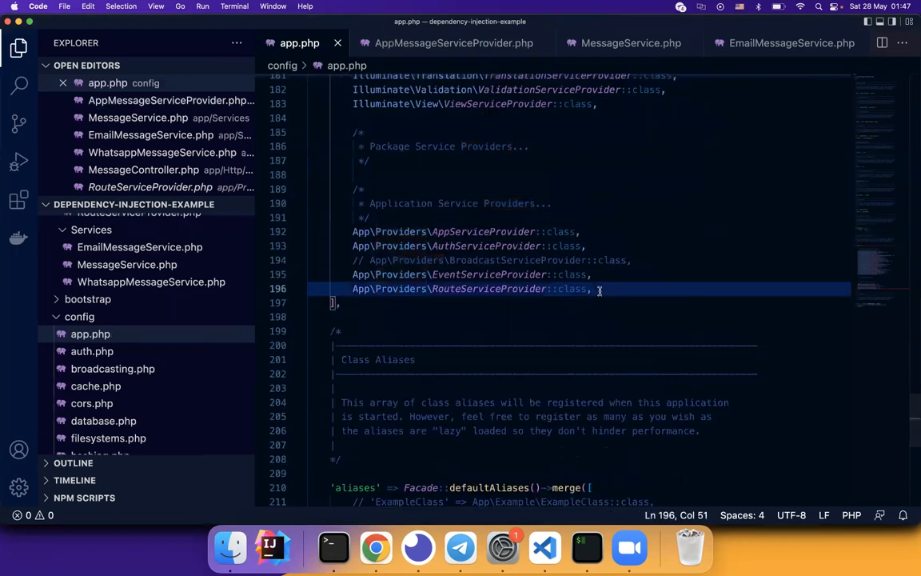
{"action": "type", "text": "A"}
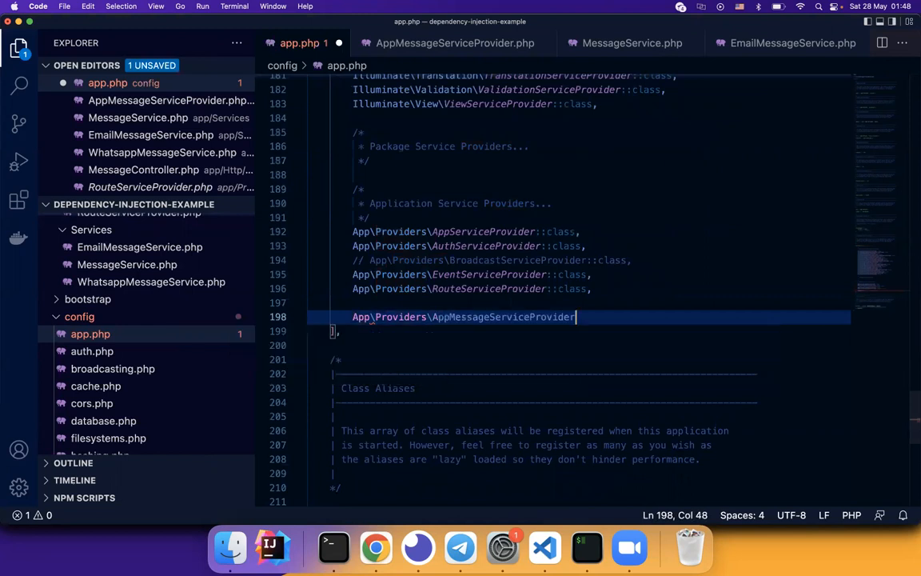
{"action": "type", "text": ":class"}
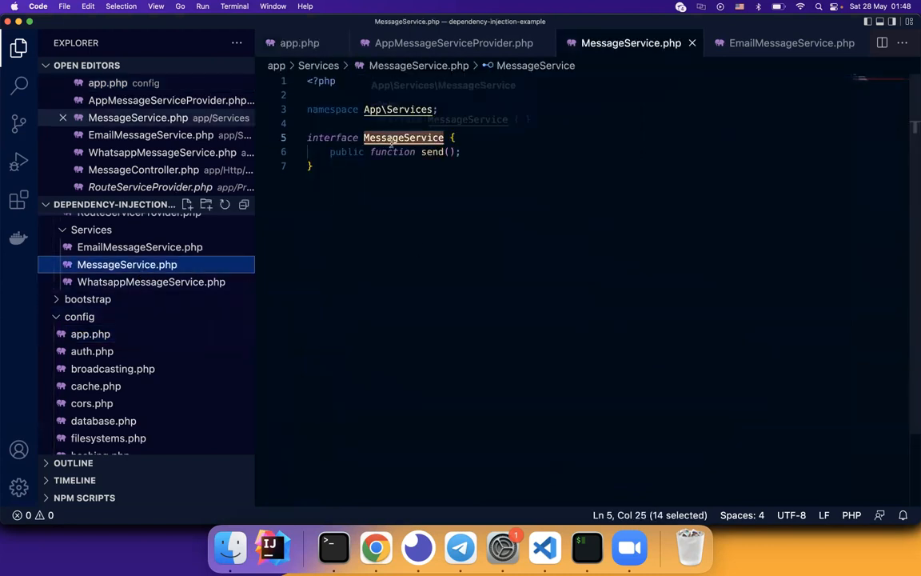
Step: Review MessageService's send() and its EmailMessageService and WhatsappMessageService implementations
{"action": "left_click", "coordinate": [428, 152]}
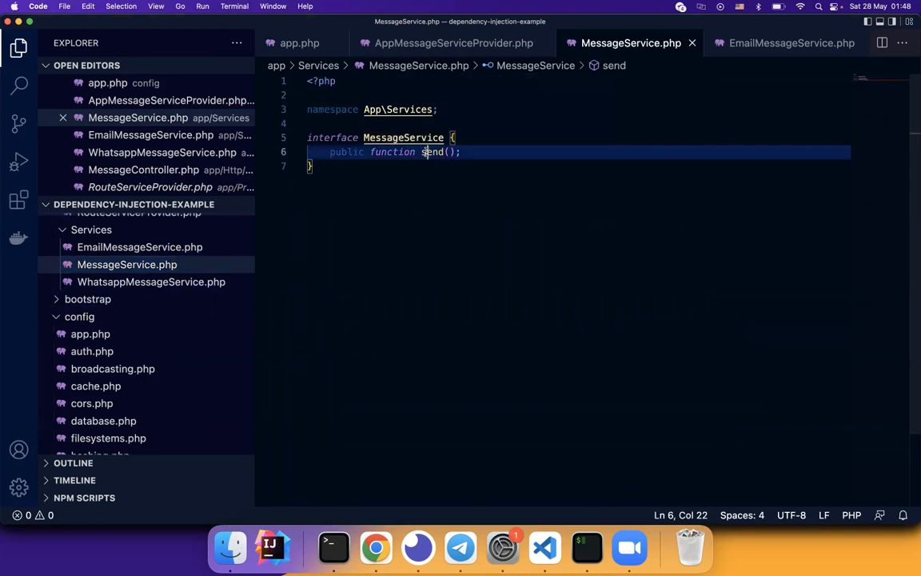
{"action": "double_click", "coordinate": [432, 152]}
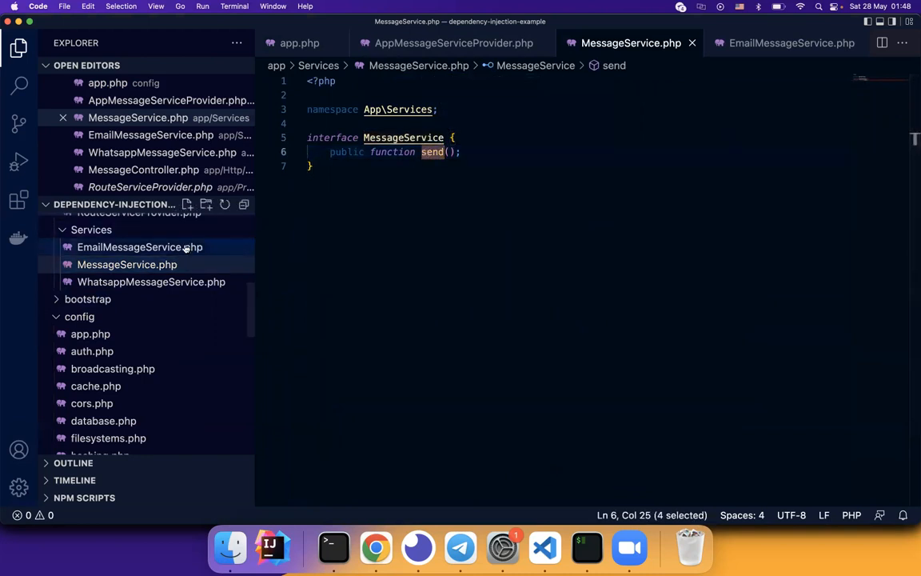
{"action": "left_click", "coordinate": [138, 247]}
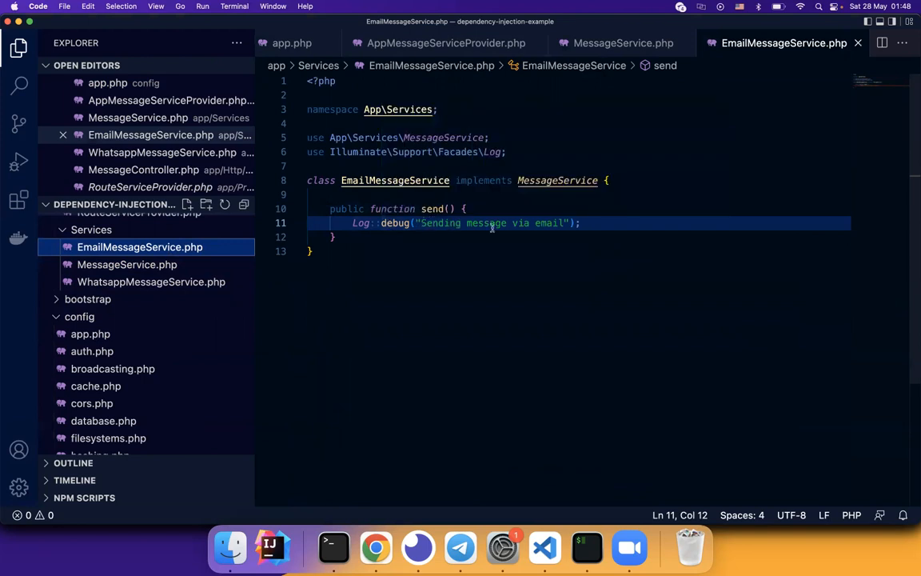
{"action": "left_click", "coordinate": [150, 282]}
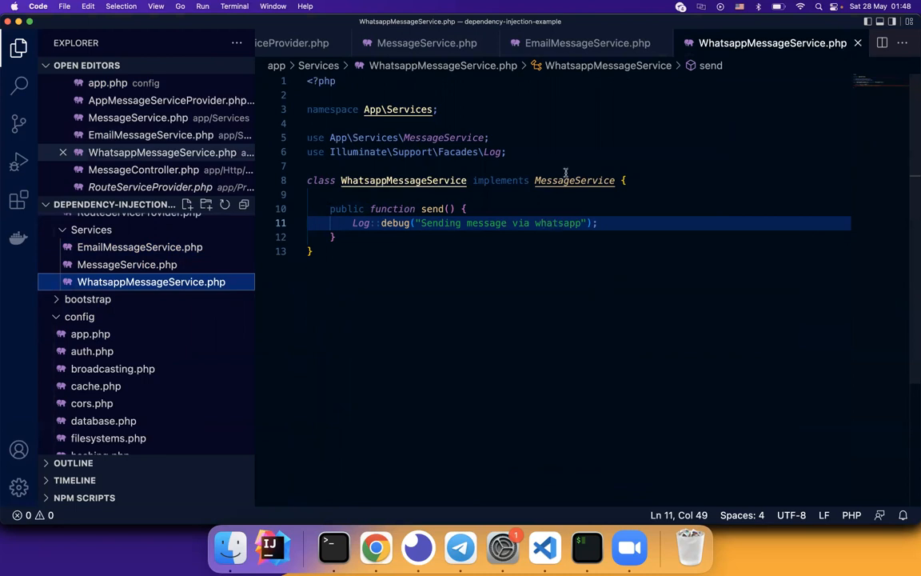
{"action": "key", "text": "cmd+p"}
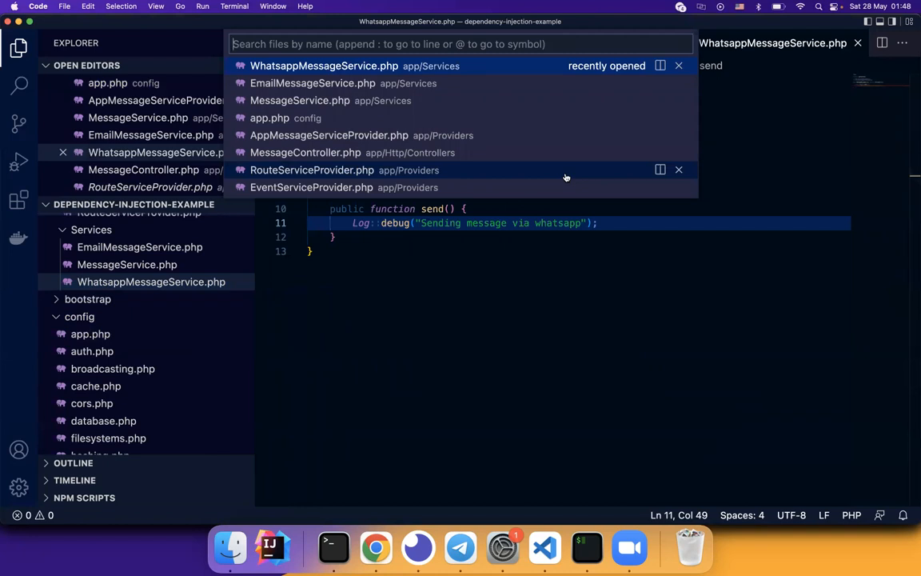
{"action": "mouse_move", "coordinate": [422, 135]}
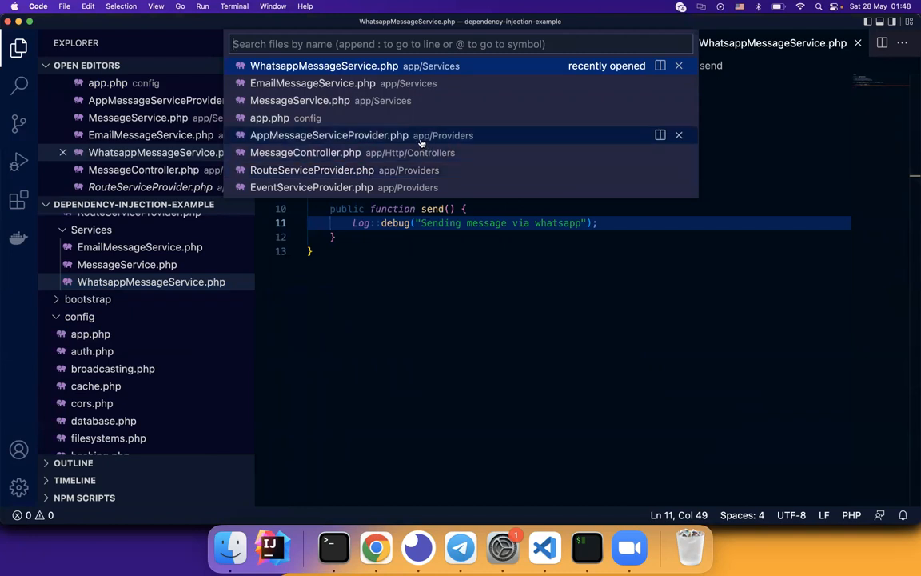
Step: Replace the register() placeholder in AppMessageServiceProvider with the start of $this->app->bind("App\...")
{"action": "left_click", "coordinate": [329, 135]}
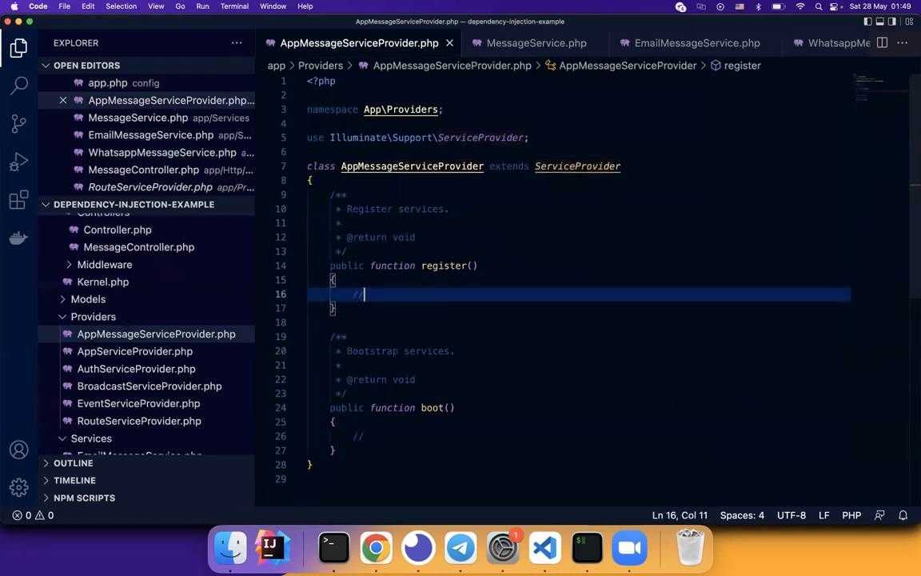
{"action": "key", "text": "Backspace"}
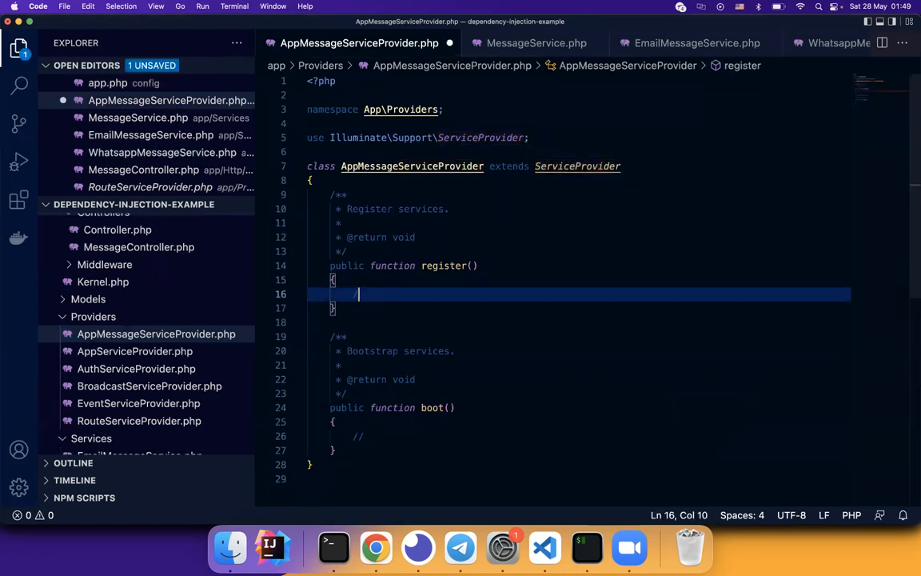
{"action": "type", "text": "$this->a"}
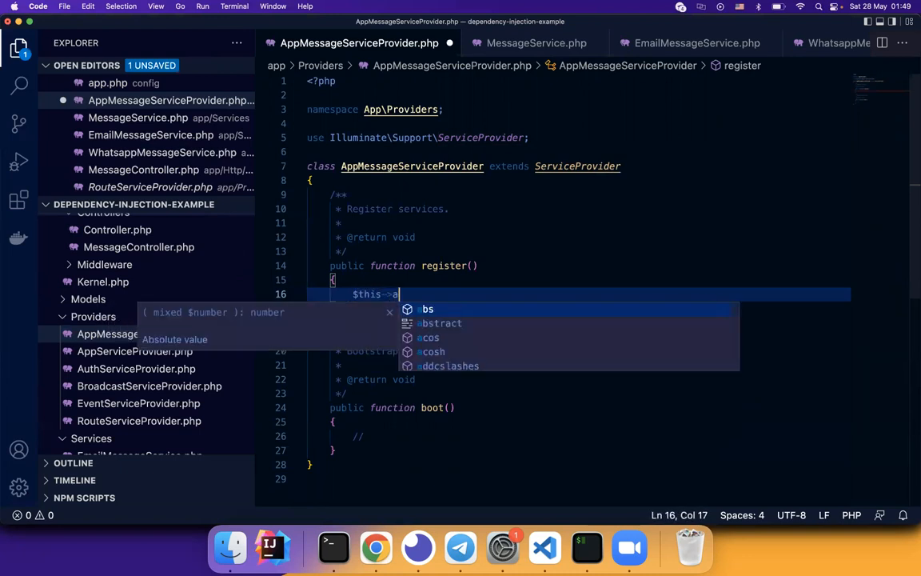
{"action": "type", "text": "pp->bind(\""}
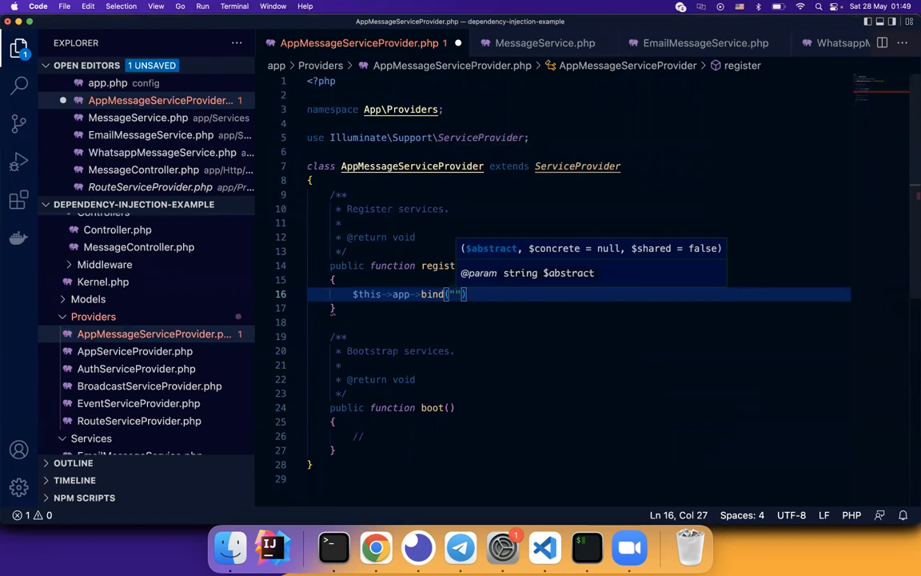
{"action": "type", "text": "App"}
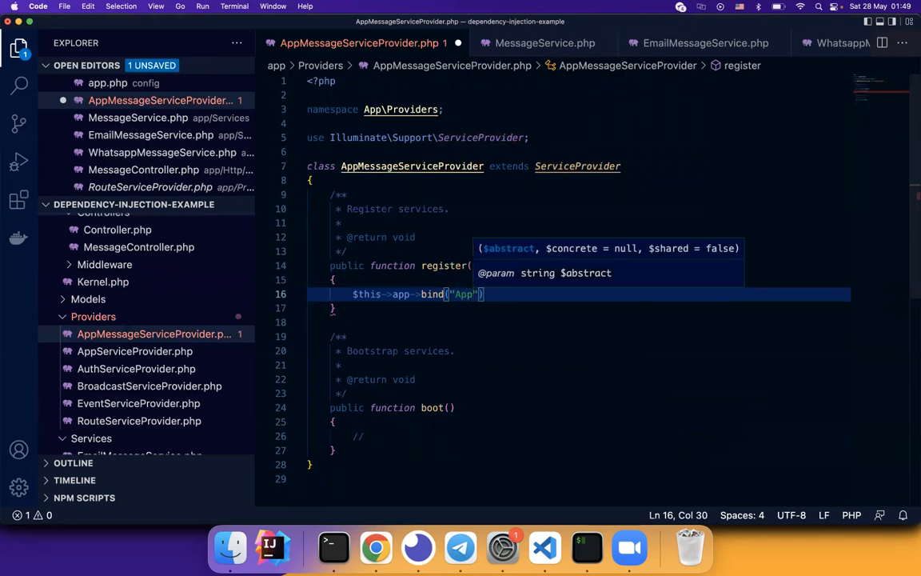
{"action": "type", "text": "\\"}
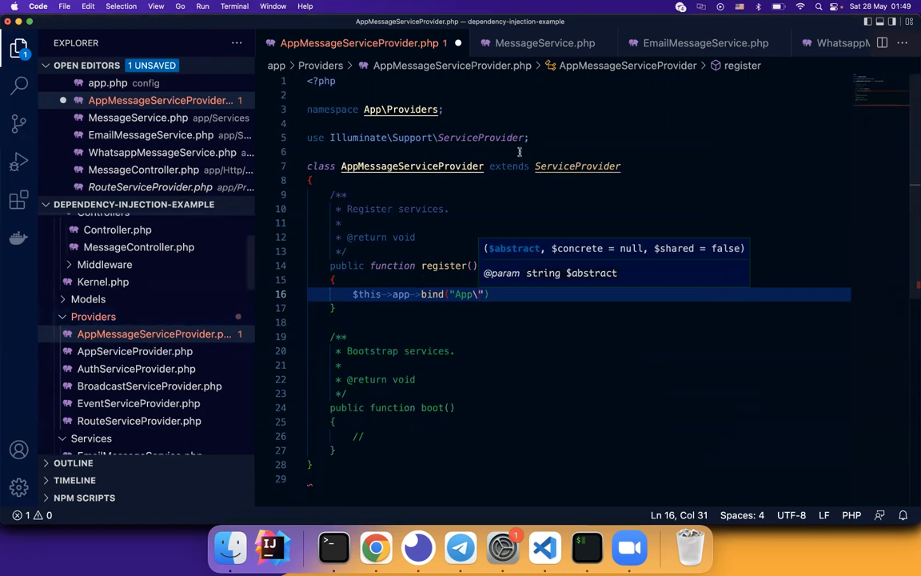
Step: Confirm the interface namespace and complete the binding key App\Services\MessageService
{"action": "key", "text": "cmd+p"}
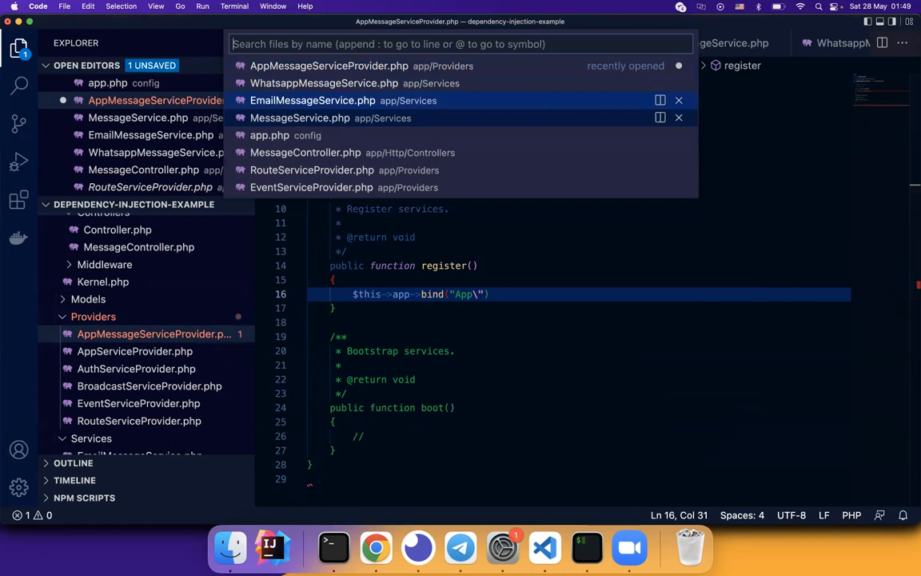
{"action": "left_click", "coordinate": [299, 119]}
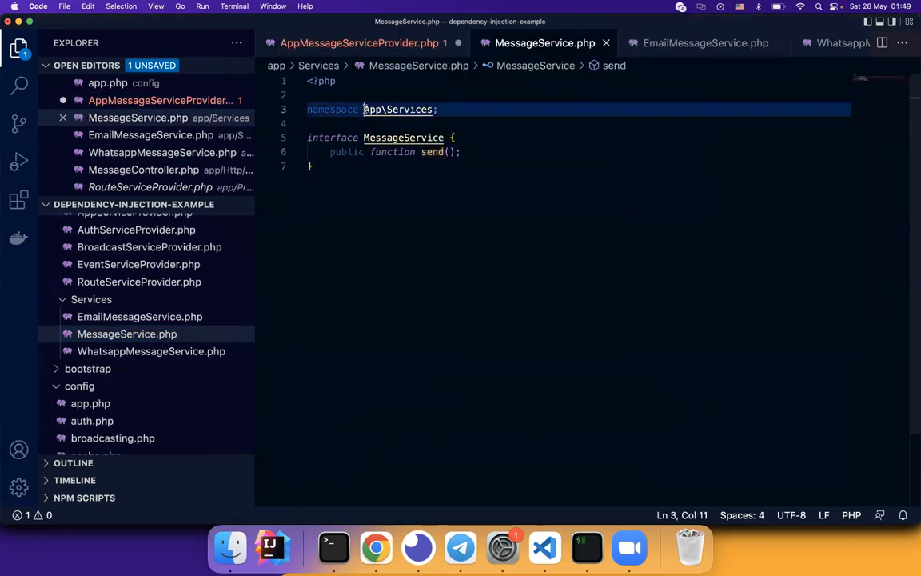
{"action": "key", "text": "cmd+p"}
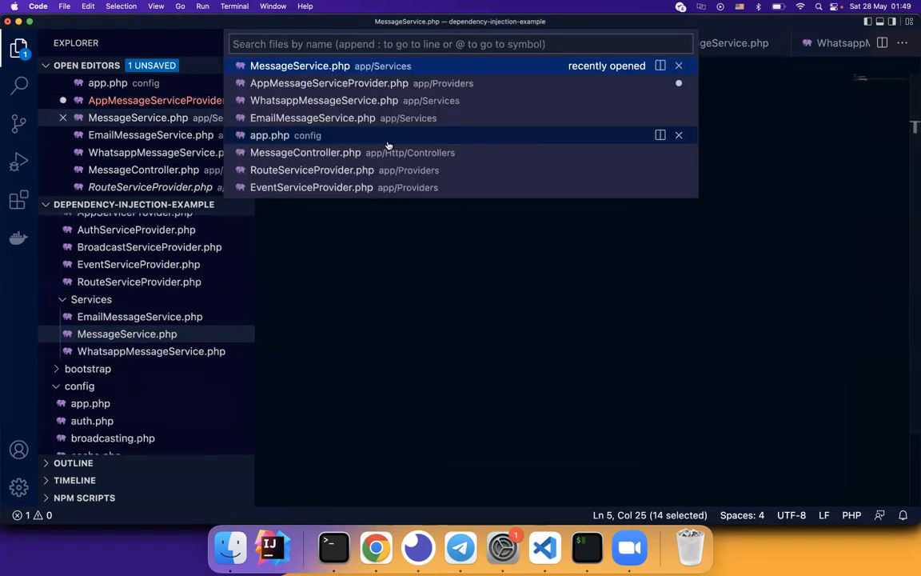
{"action": "left_click", "coordinate": [330, 84]}
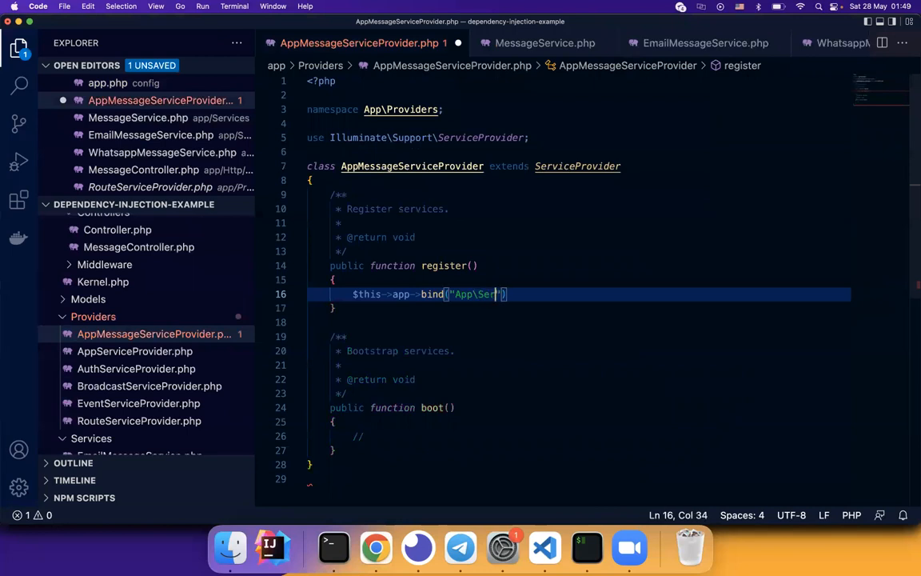
{"action": "type", "text": "vices\\MessageService"}
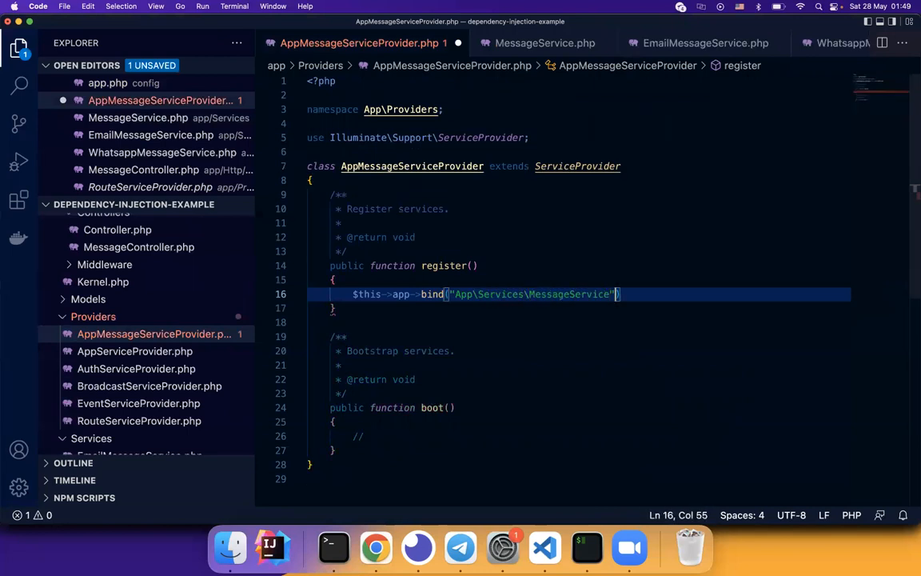
Step: Bind it to a closure returning new EmailMessageService(), accepting the auto-import
{"action": "type", "text": ", function($app"}
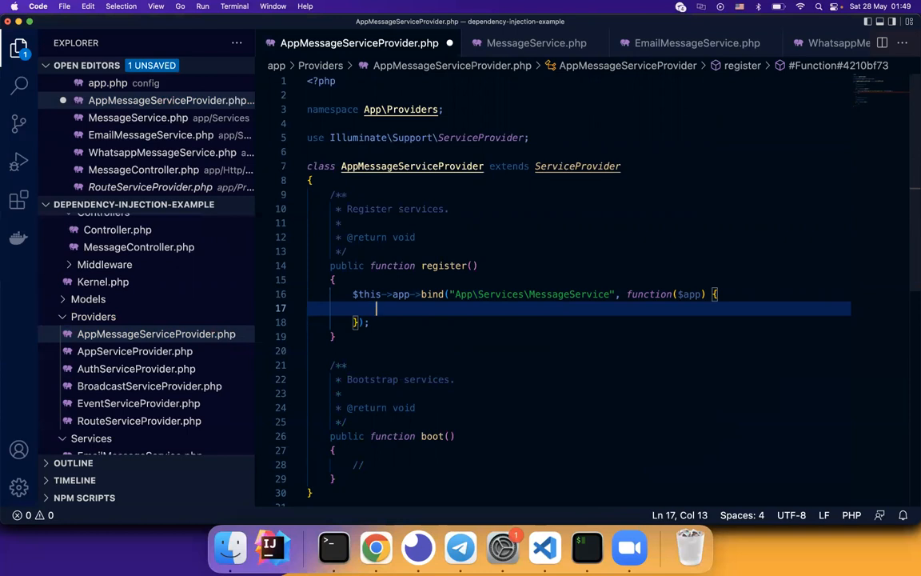
{"action": "type", "text": "return new"}
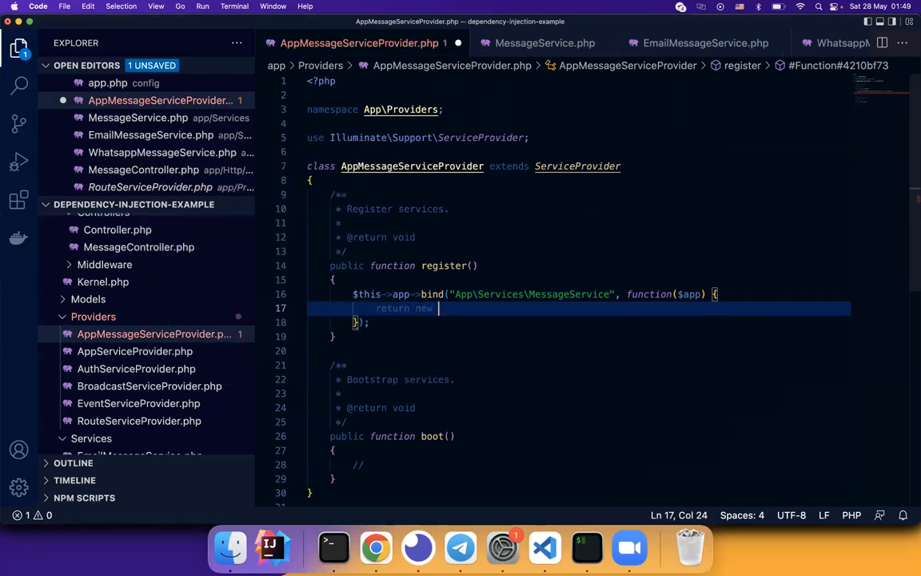
{"action": "type", "text": "EmailS"}
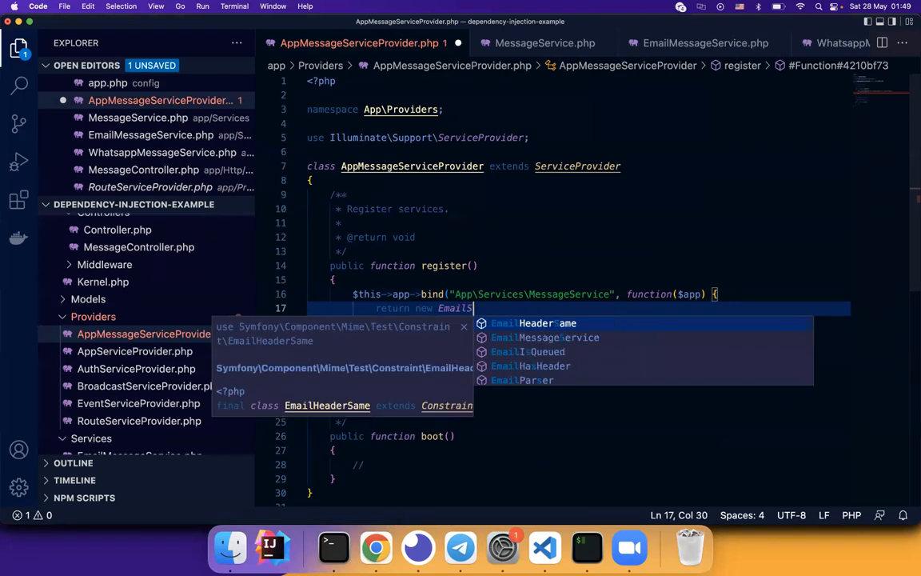
{"action": "type", "text": "MessageService"}
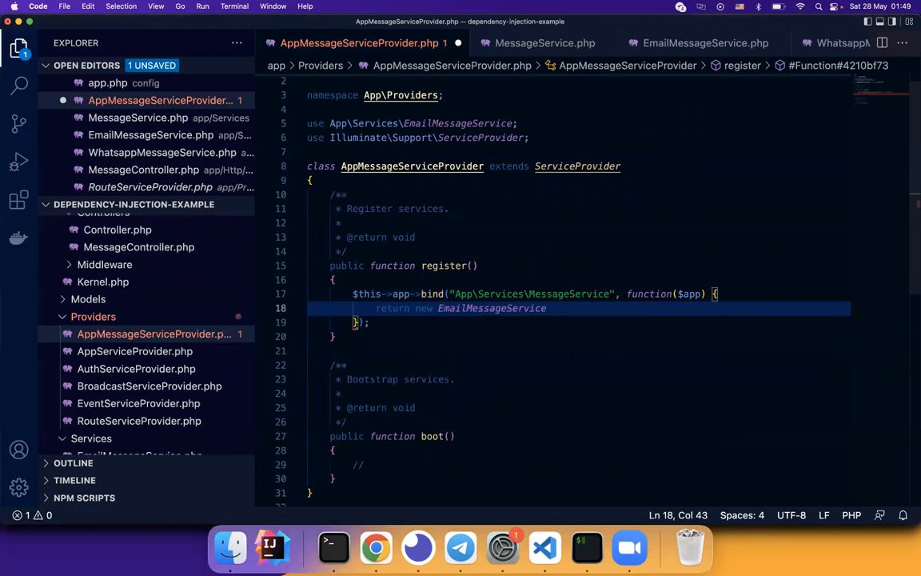
{"action": "type", "text": "();"}
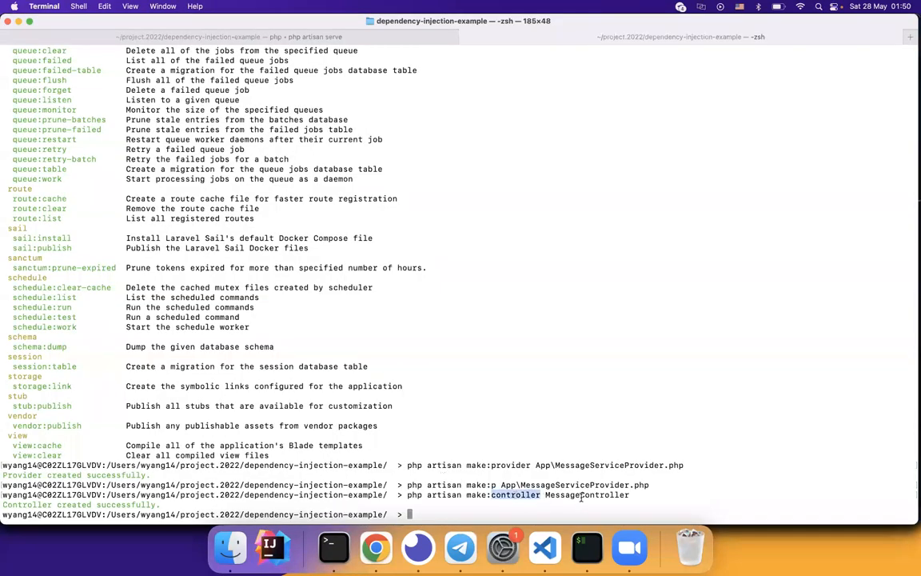
{"action": "mouse_move", "coordinate": [544, 548]}
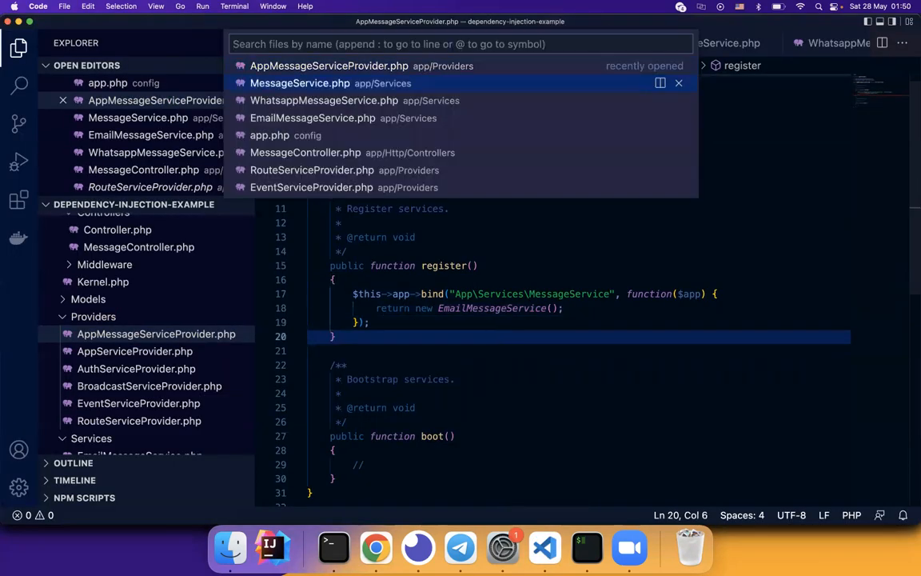
Step: Declare public function send(MessageService $messageService) in MessageController
{"action": "left_click", "coordinate": [304, 152]}
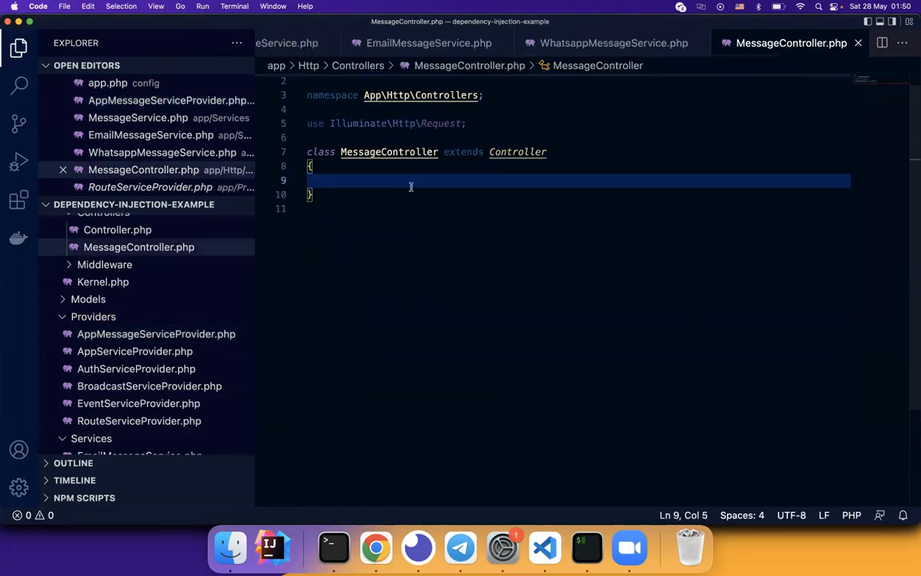
{"action": "type", "text": "public"}
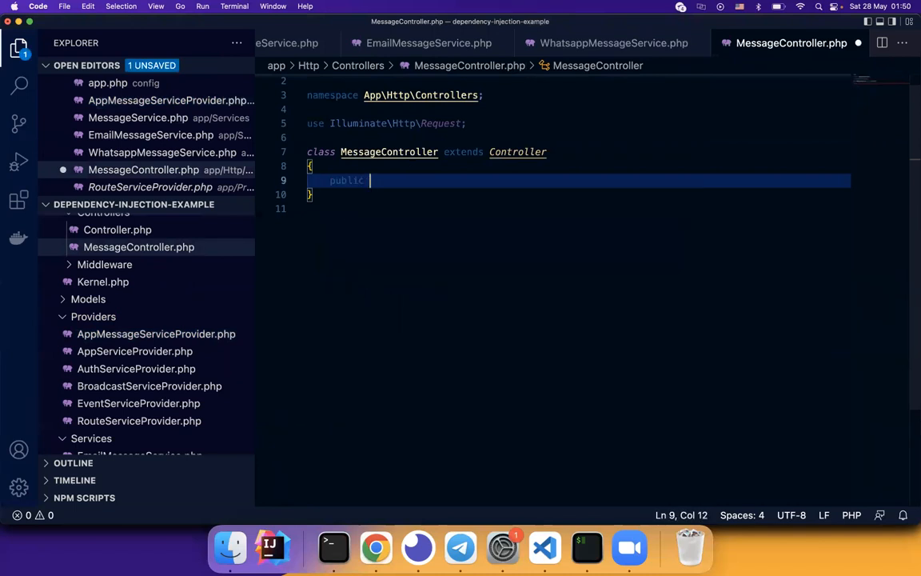
{"action": "type", "text": "function sned"}
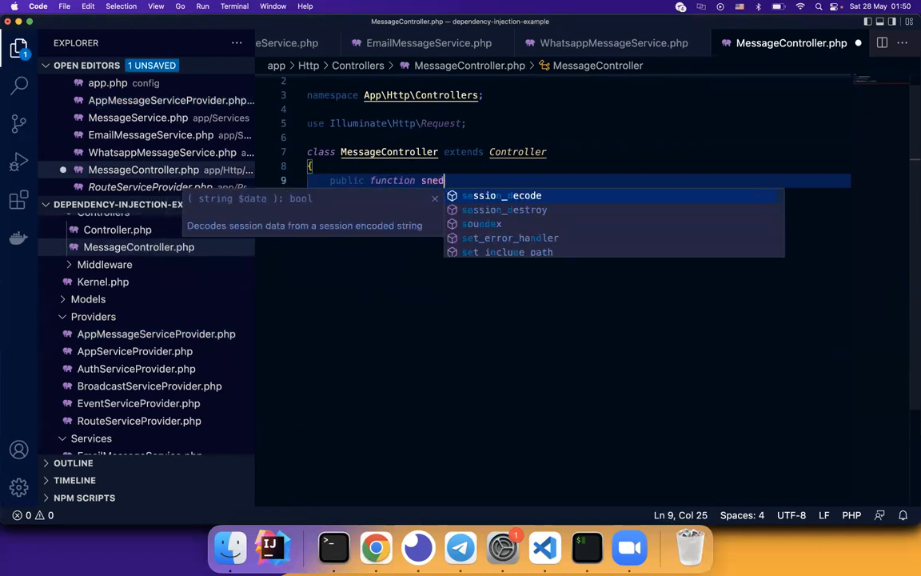
{"action": "type", "text": "send()"}
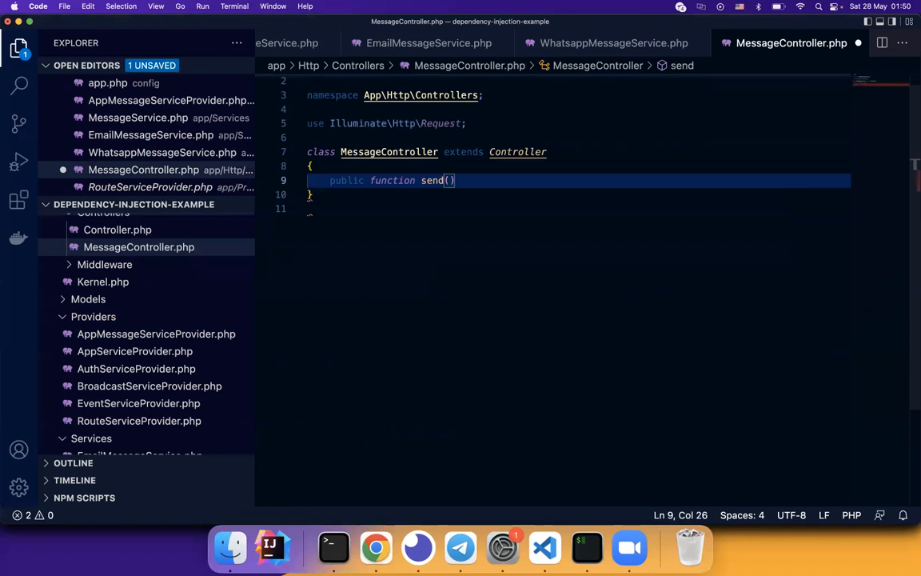
{"action": "type", "text": "Mesa"}
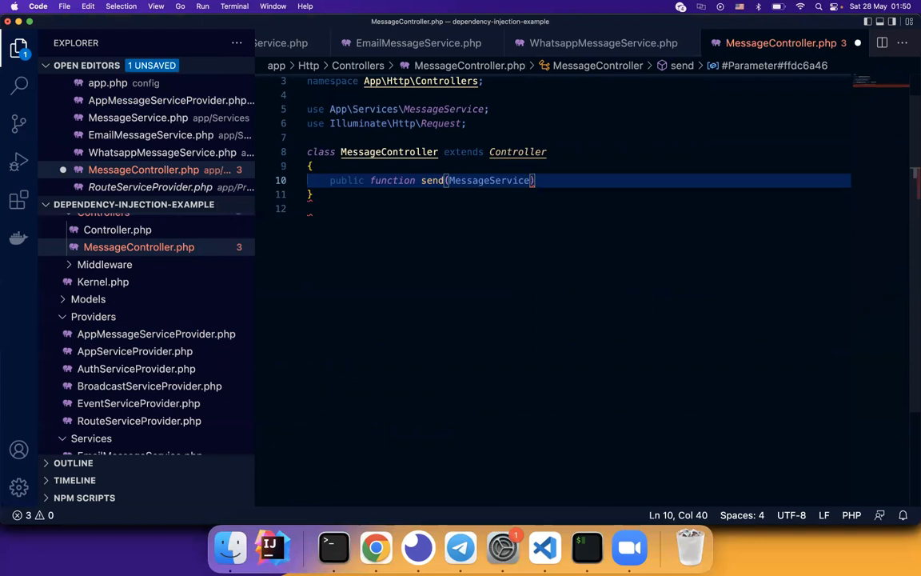
{"action": "type", "text": "$ms"}
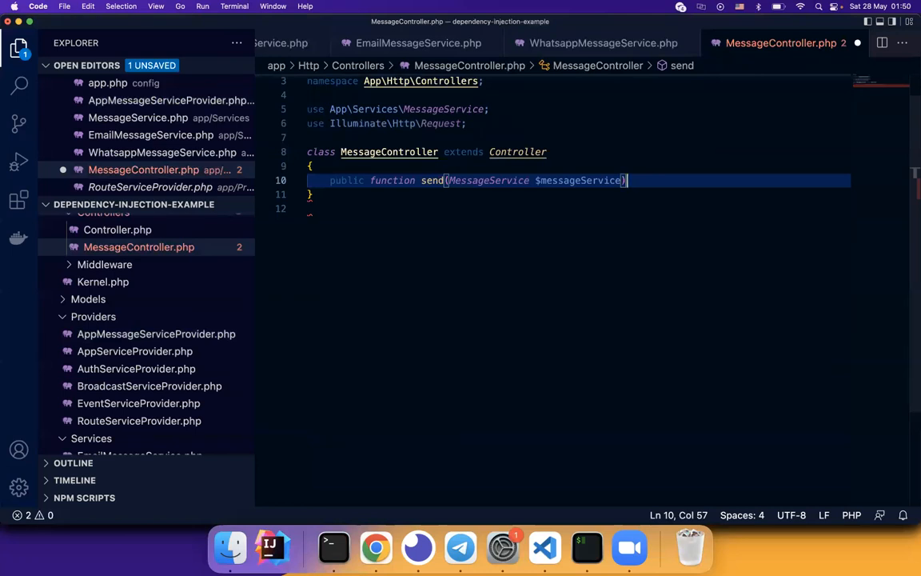
{"action": "type", "text": "{"}
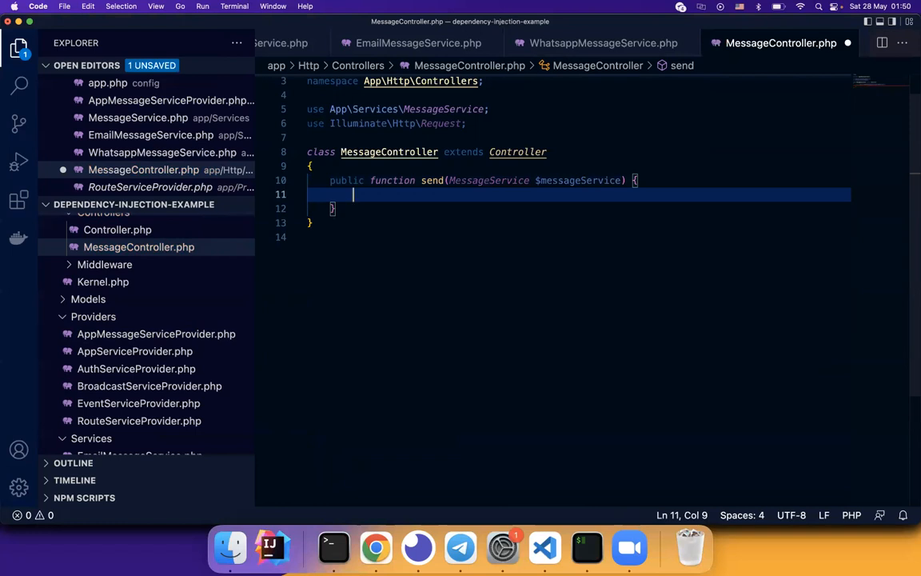
Step: Call $messageService->send() and return ["status" => "ok"], then save the controller
{"action": "type", "text": "$ms"}
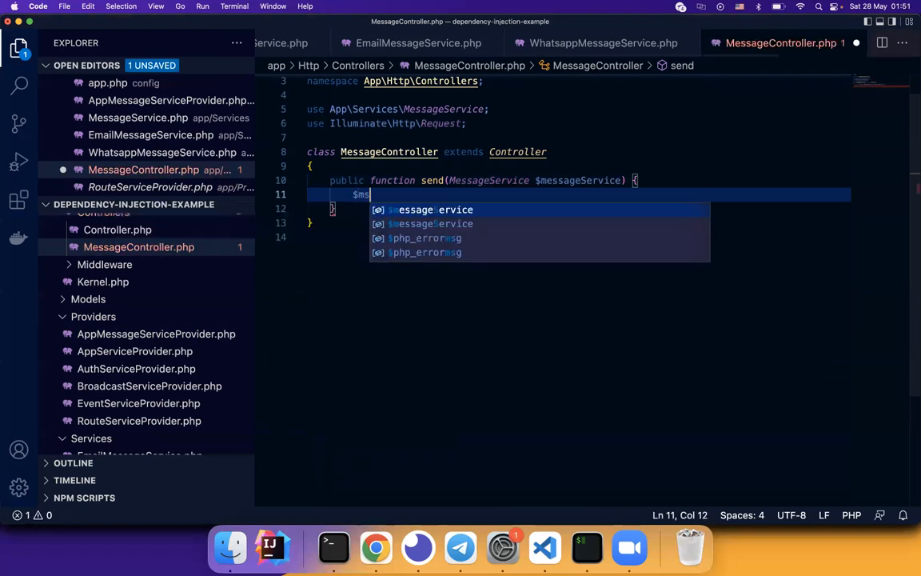
{"action": "type", "text": "essageService->"}
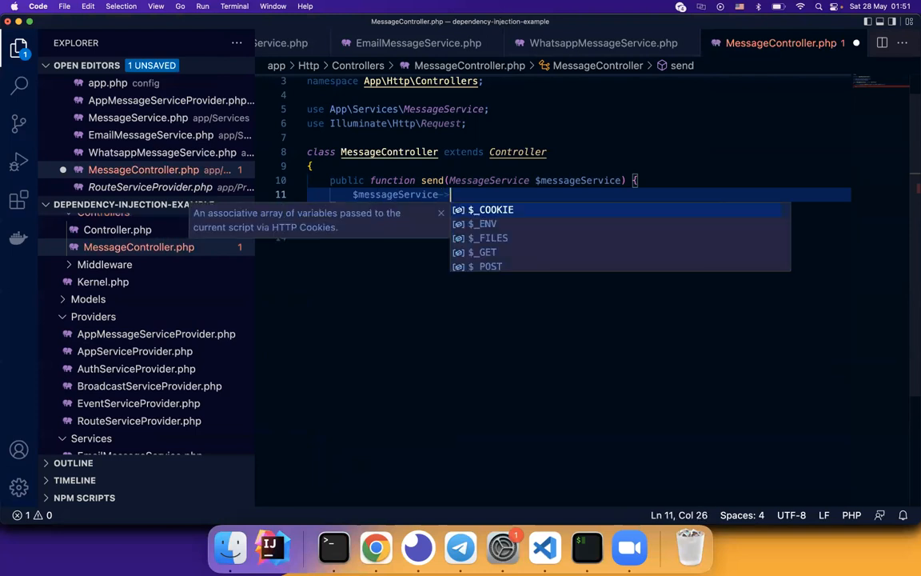
{"action": "type", "text": "send("}
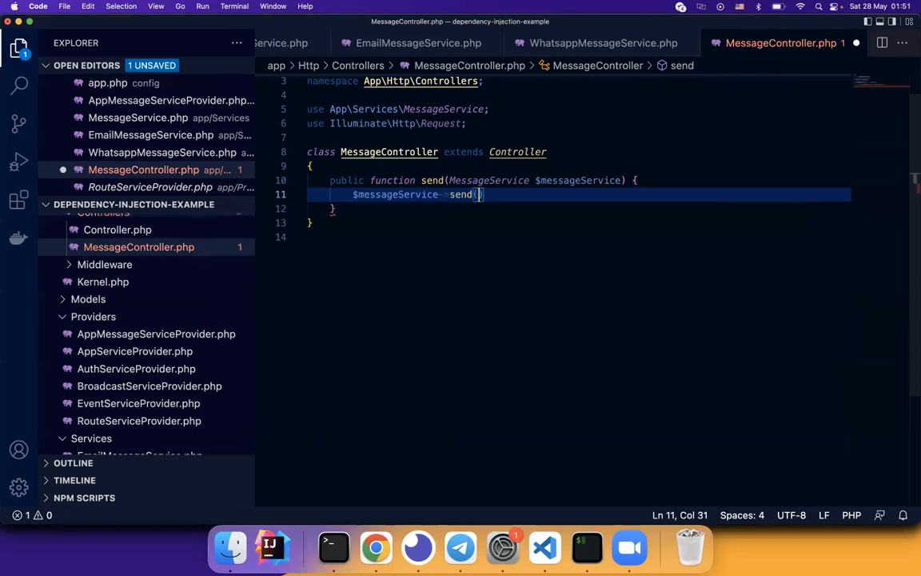
{"action": "type", "text": ");"}
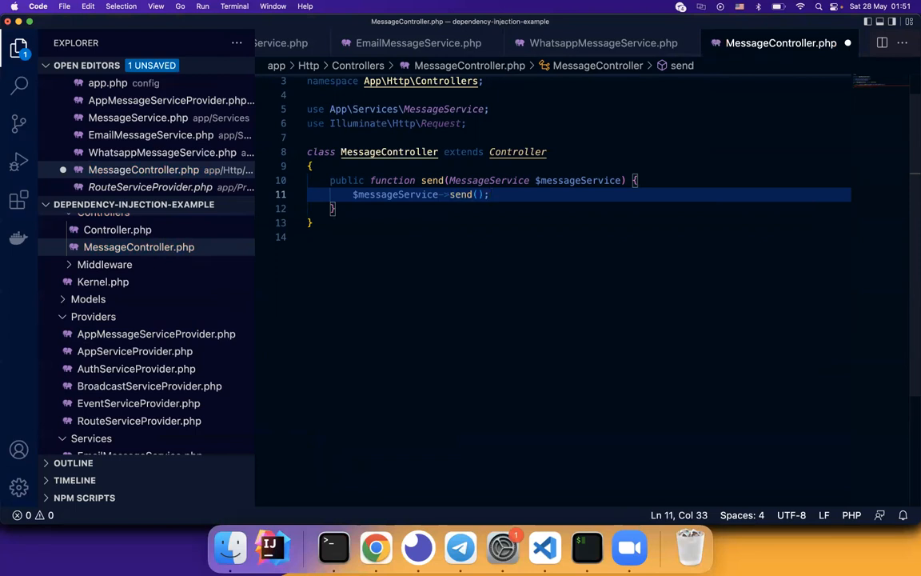
{"action": "type", "text": "return ["}
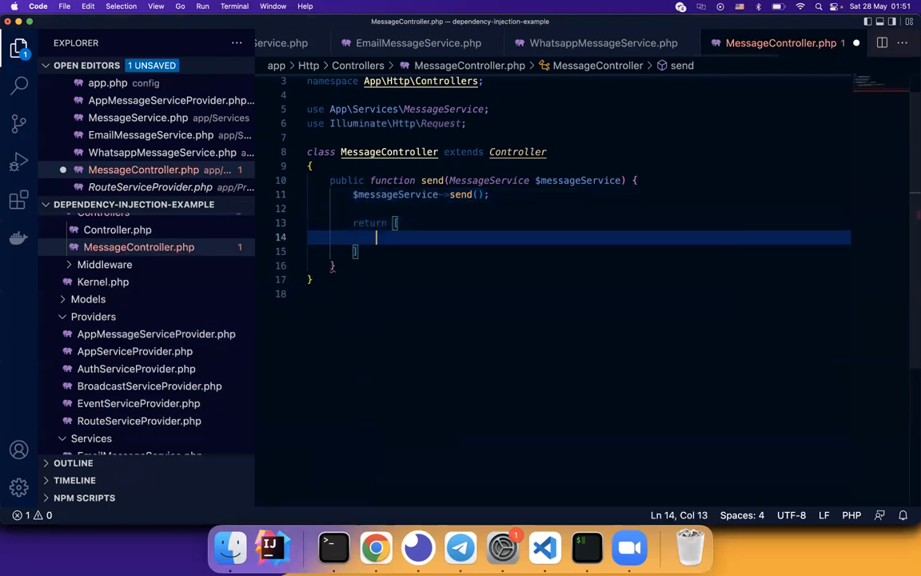
{"action": "type", "text": "\"m"}
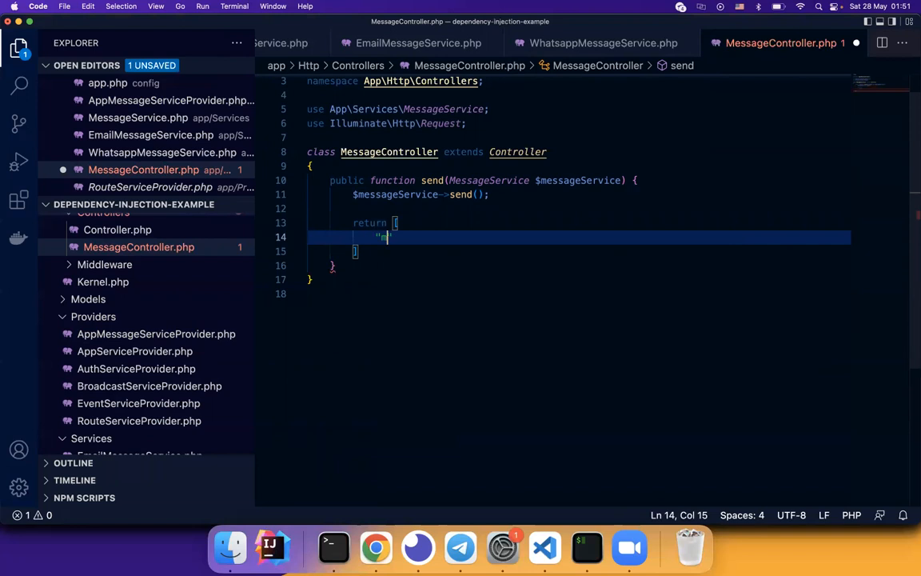
{"action": "type", "text": "status\" =>"}
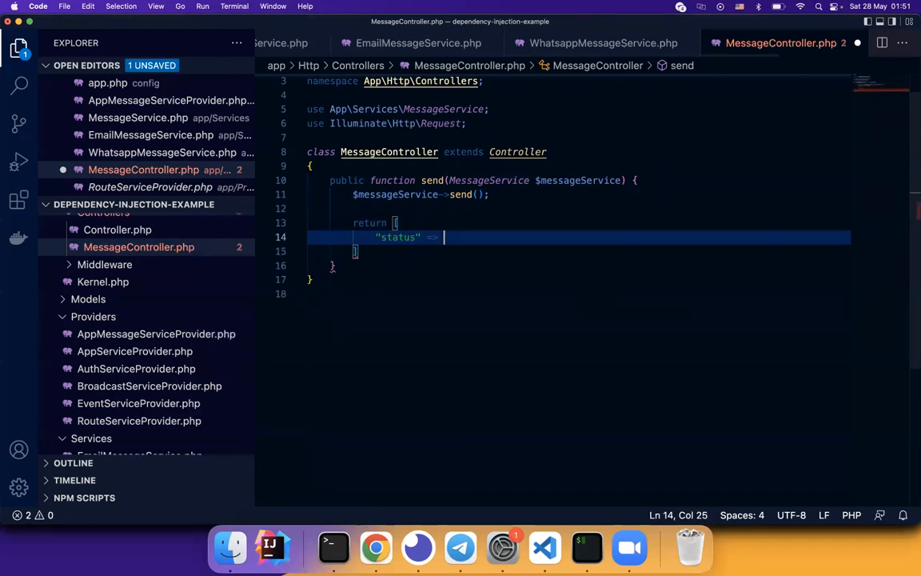
{"action": "type", "text": "\"ok\""}
{"action": "left_click", "coordinate": [579, 252]}
{"action": "type", "text": ";"}
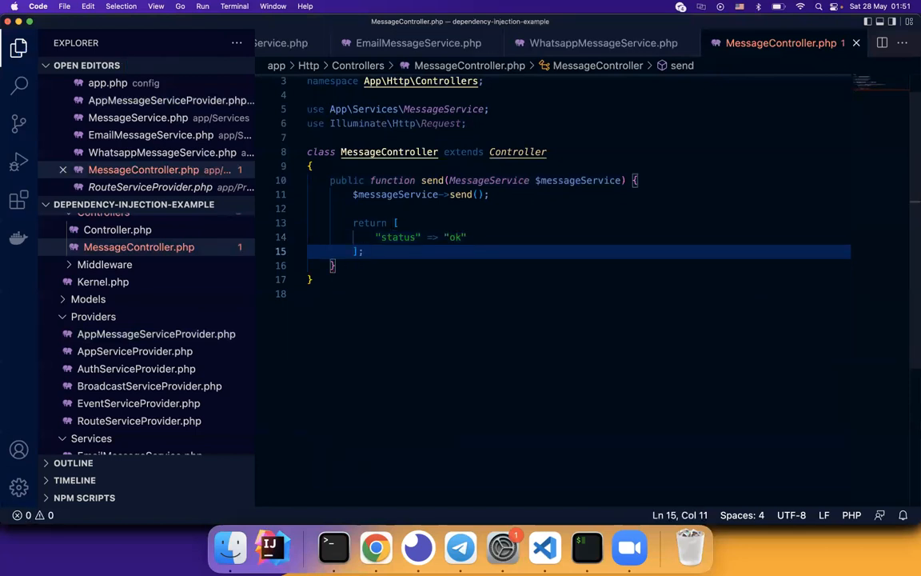
{"action": "key", "text": "cmd+p"}
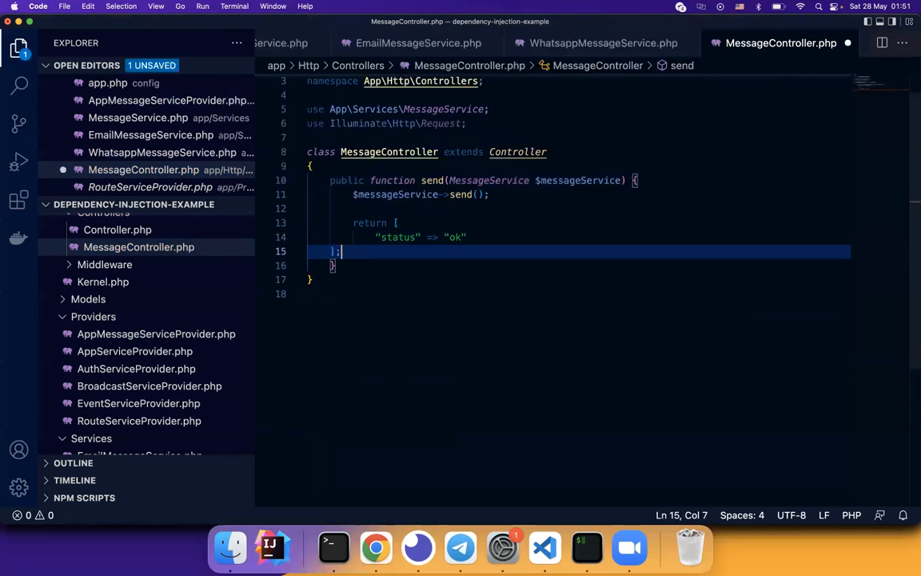
{"action": "type", "text": "api"}
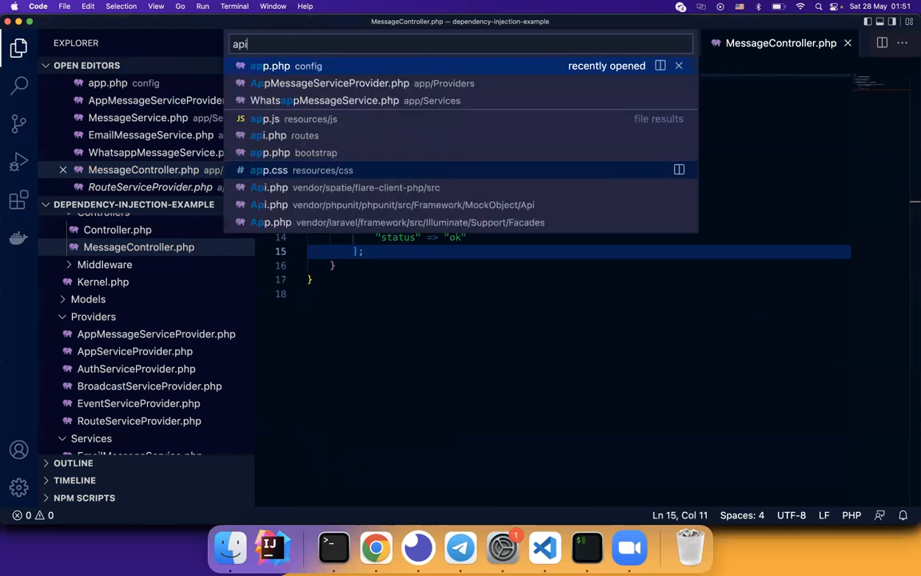
Step: Define the /message/send route in api.php mapped to [MessageController::class, 'send'] with the controller imported
{"action": "left_click", "coordinate": [275, 135]}
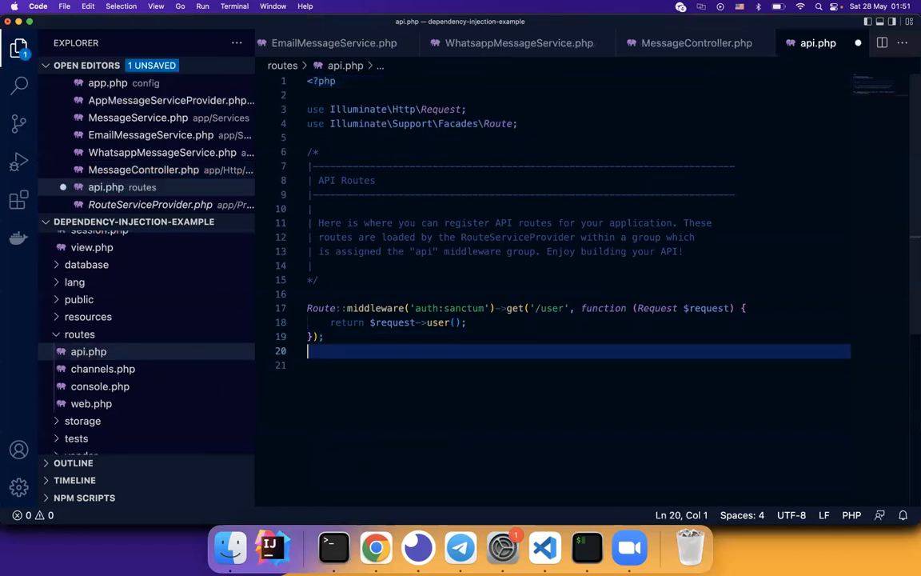
{"action": "type", "text": "Route::any"}
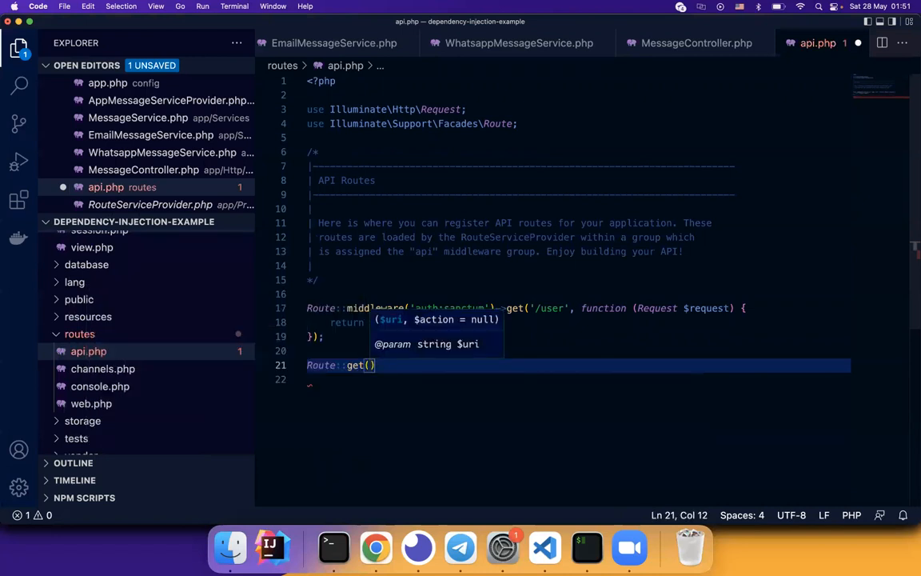
{"action": "type", "text": "\"/\""}
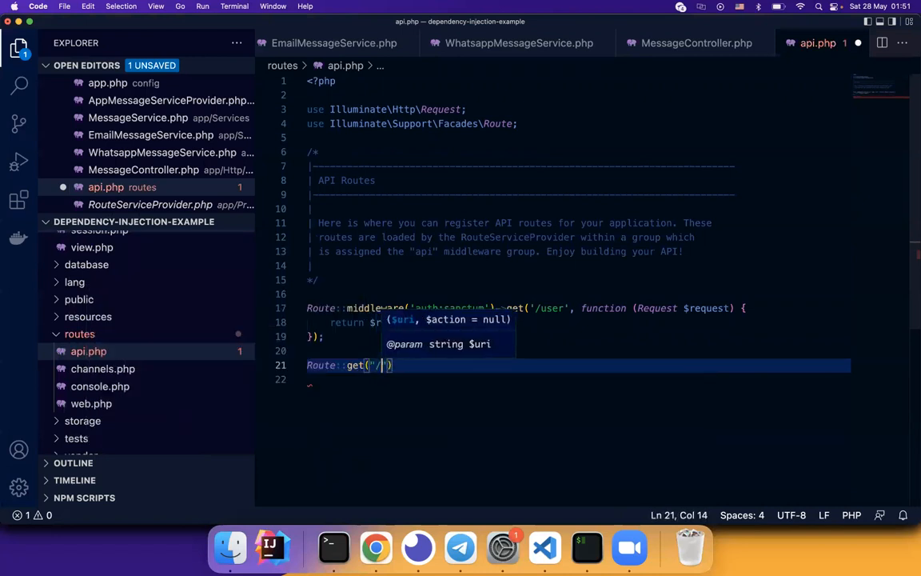
{"action": "type", "text": "message/send"}
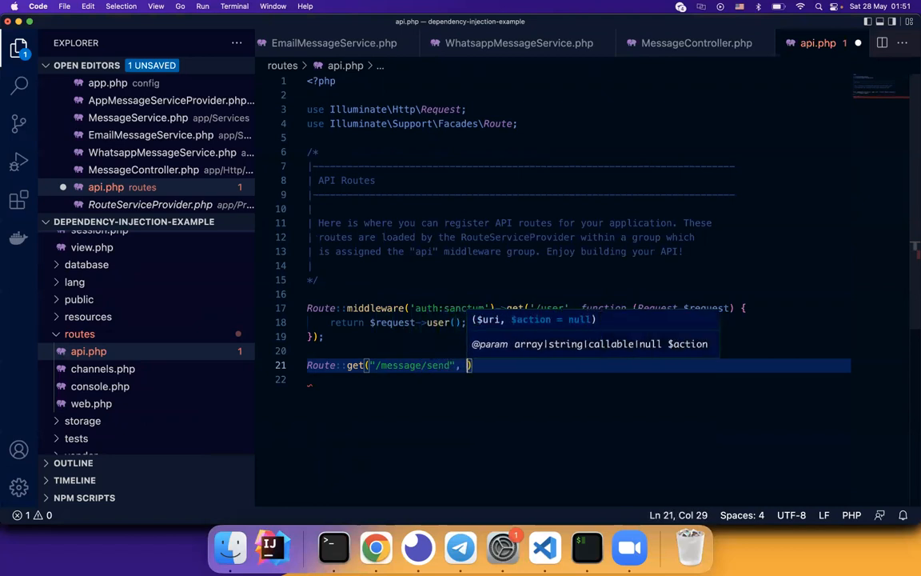
{"action": "type", "text": "["}
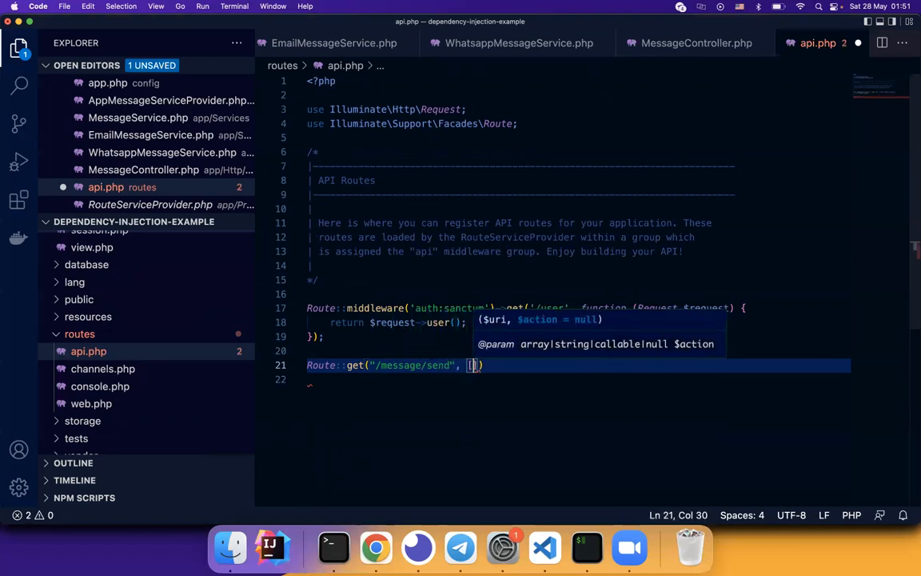
{"action": "type", "text": "MEssage"}
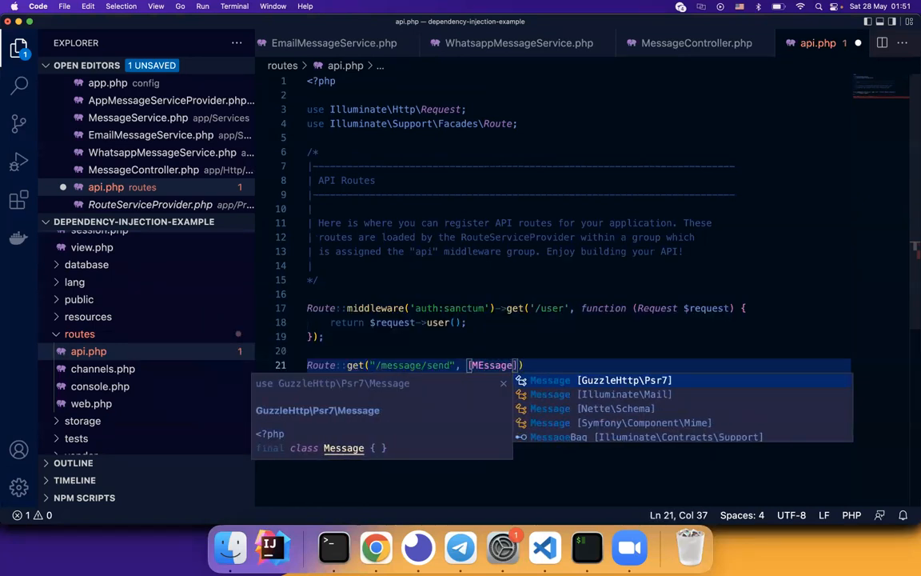
{"action": "type", "text": "con"}
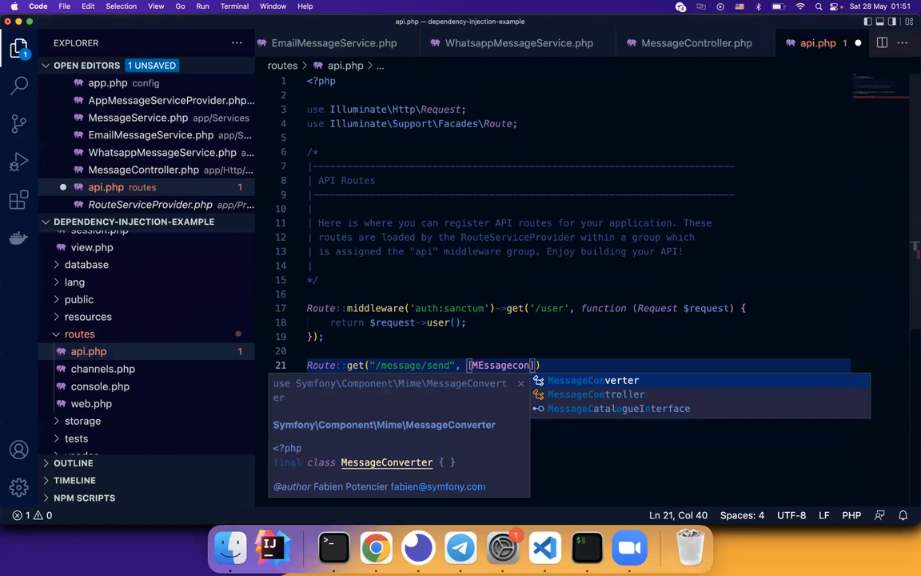
{"action": "left_click", "coordinate": [595, 394]}
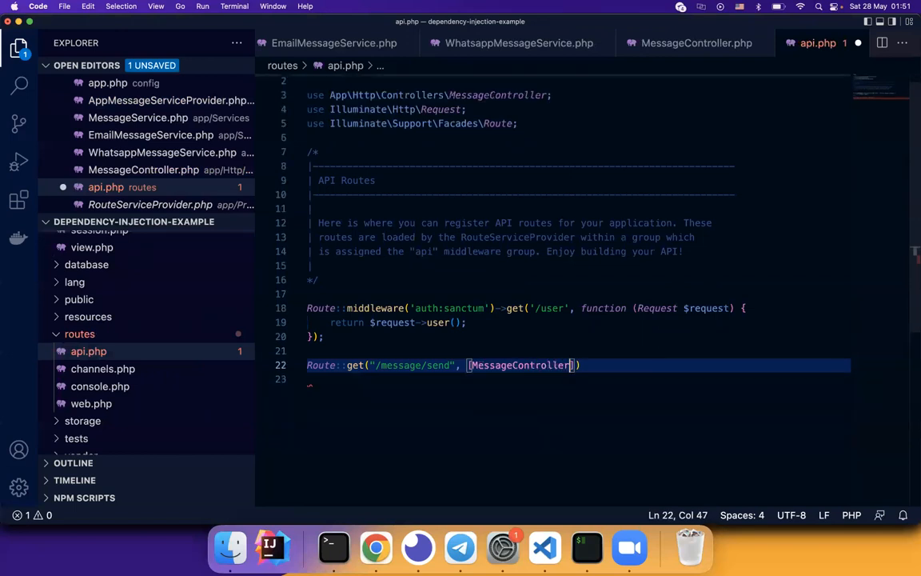
{"action": "type", "text": "::cla"}
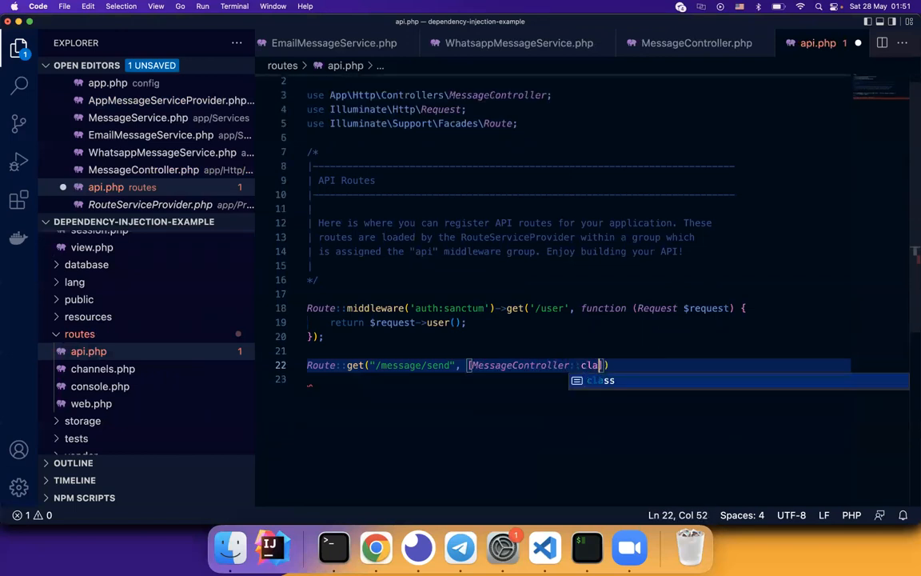
{"action": "type", "text": "ss, 'send'"}
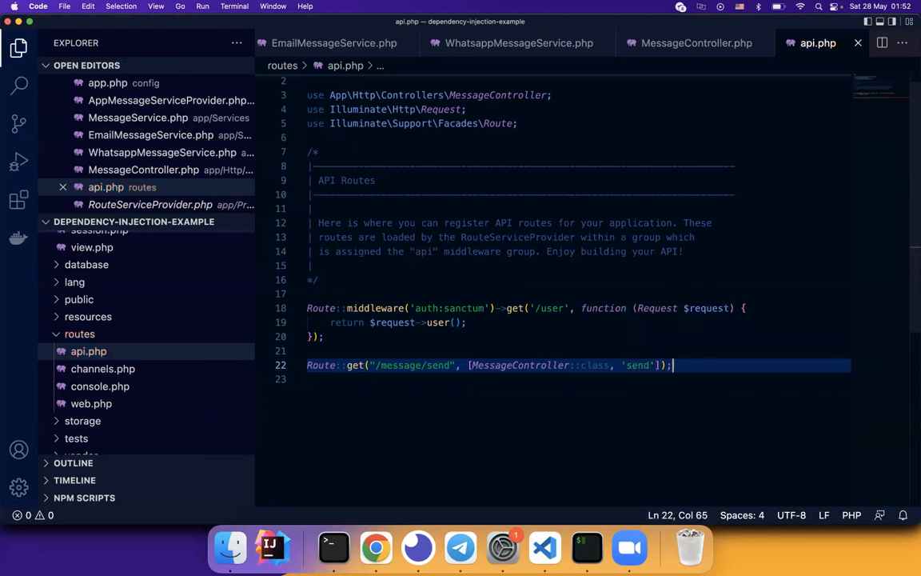
{"action": "mouse_move", "coordinate": [375, 548]}
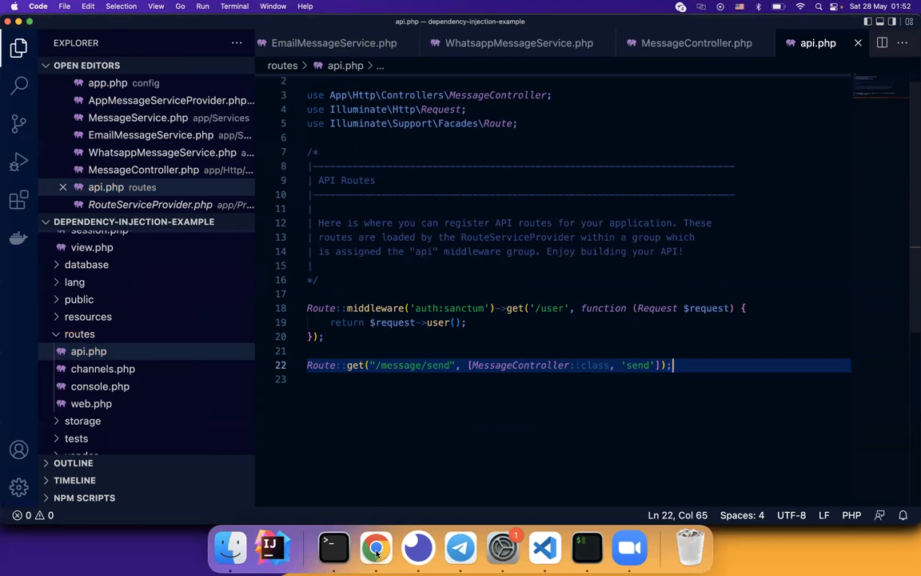
{"action": "left_click", "coordinate": [375, 547]}
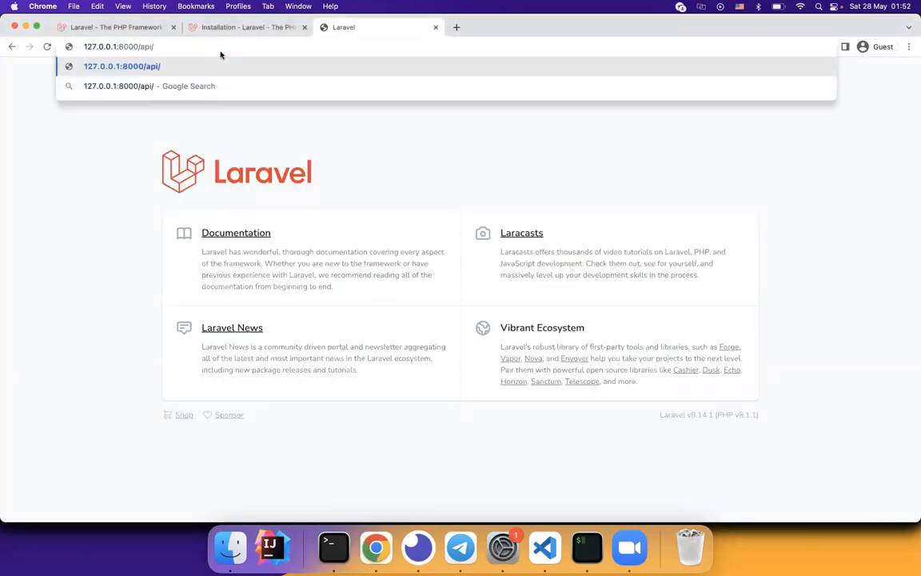
Step: Load 127.0.0.1:8000/api/message/send in Chrome
{"action": "type", "text": "message/send"}
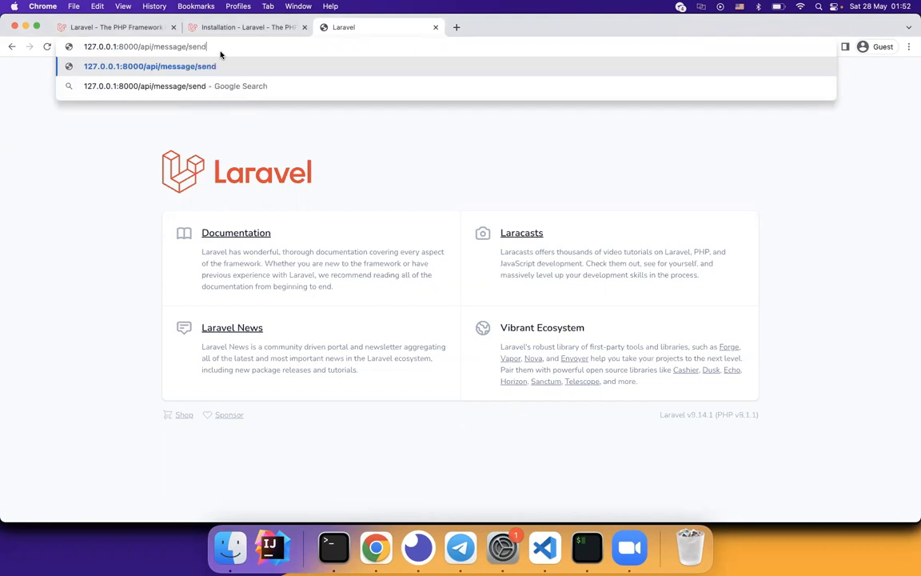
{"action": "left_click", "coordinate": [333, 547]}
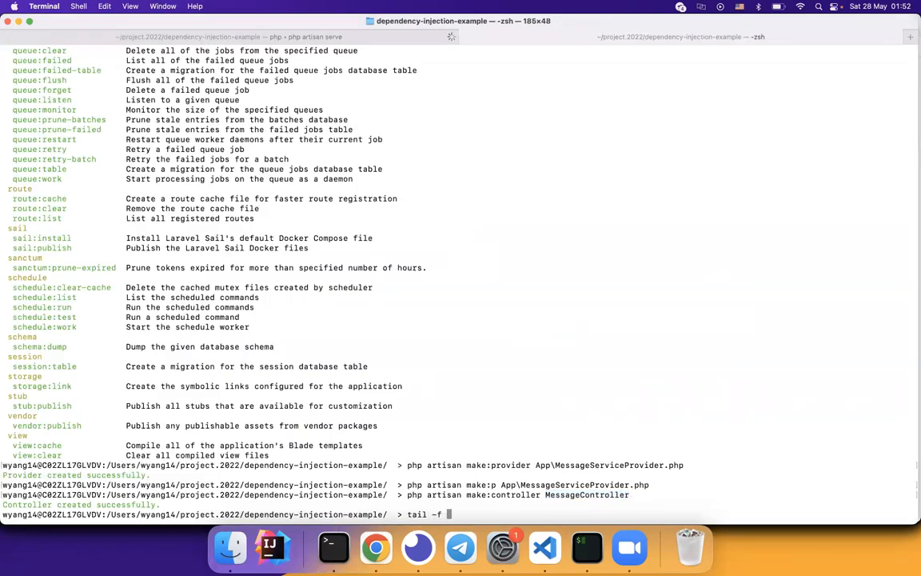
Step: Tail storage/logs/laravel.log to see the "Sending message via email" entry, then return to VS Code
{"action": "type", "text": "storage/logs/laravel.log"}
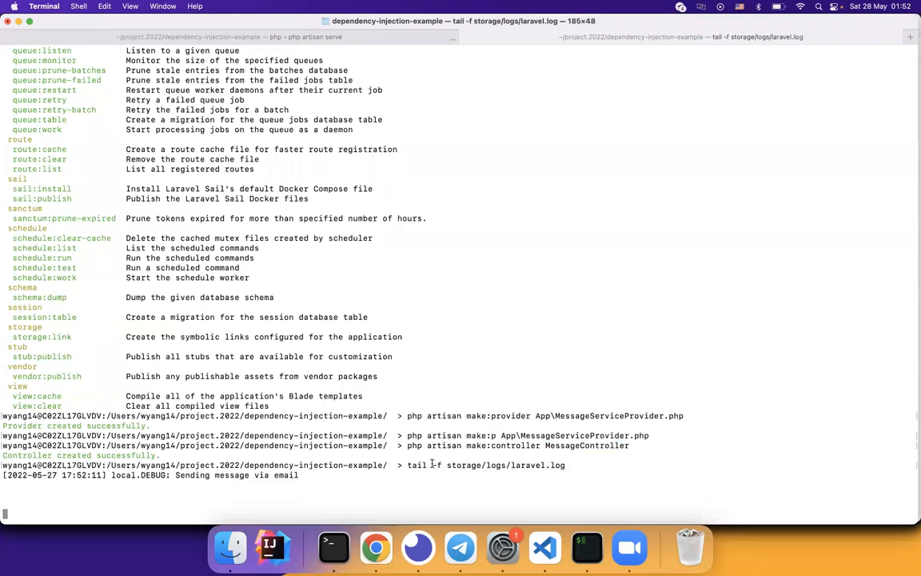
{"action": "double_click", "coordinate": [464, 464]}
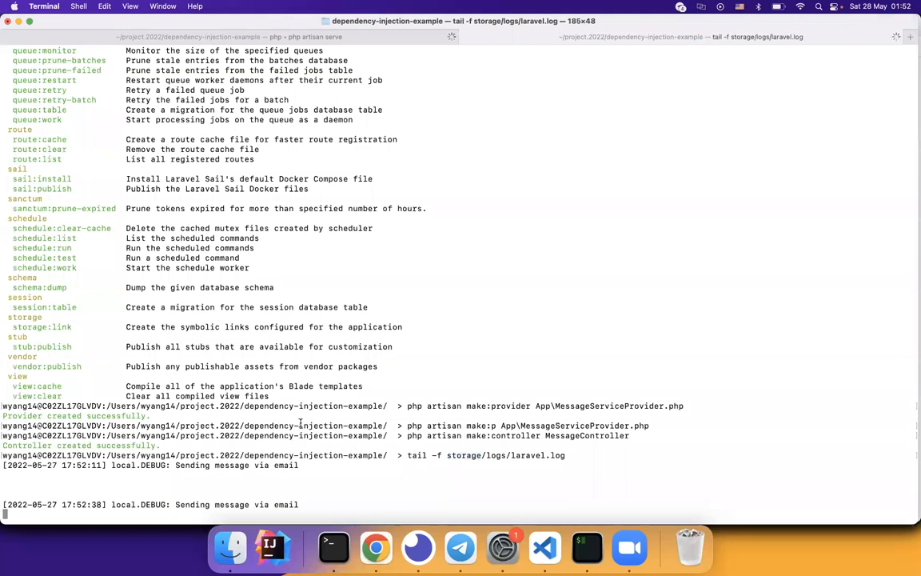
{"action": "left_click", "coordinate": [544, 547]}
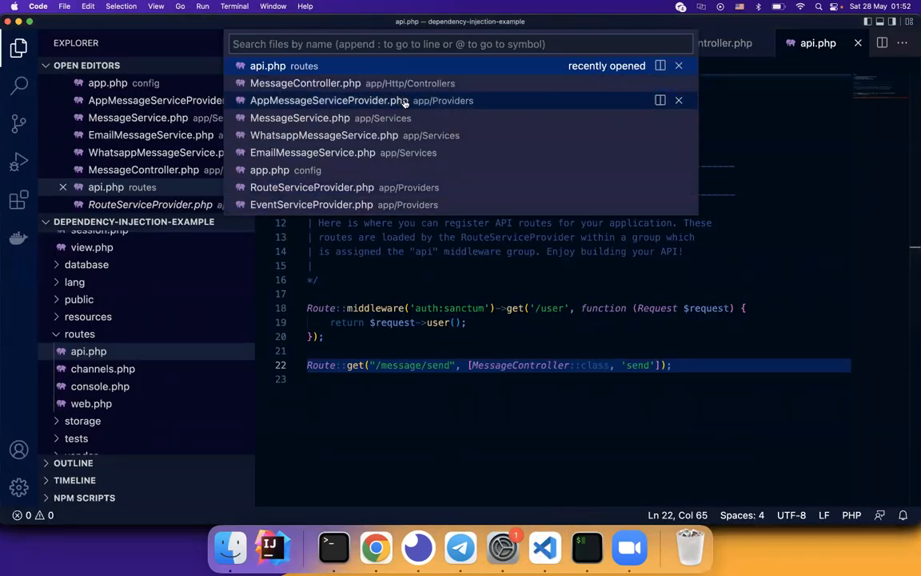
Step: Swap the binding to return new WhatsappMessageService() and check the log in Terminal
{"action": "left_click", "coordinate": [330, 99]}
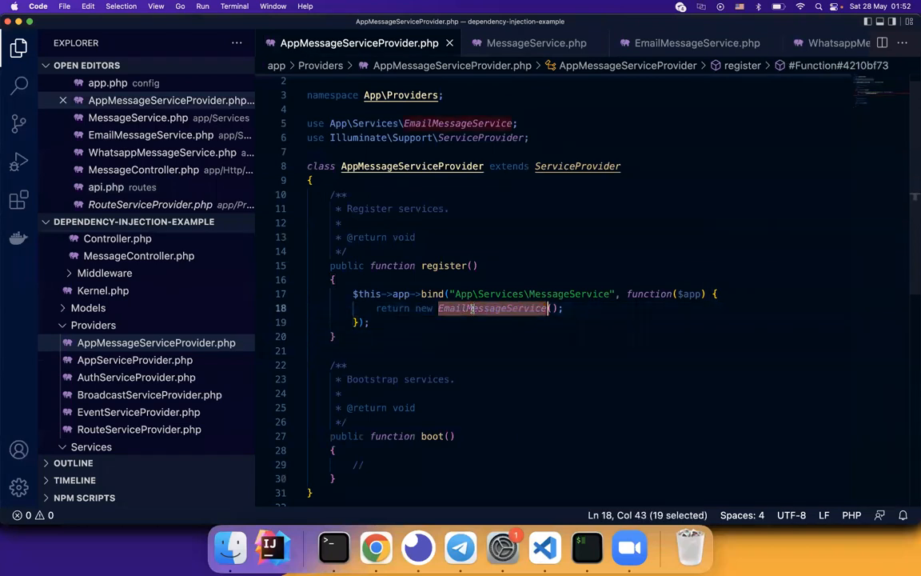
{"action": "type", "text": "Whatsapp"}
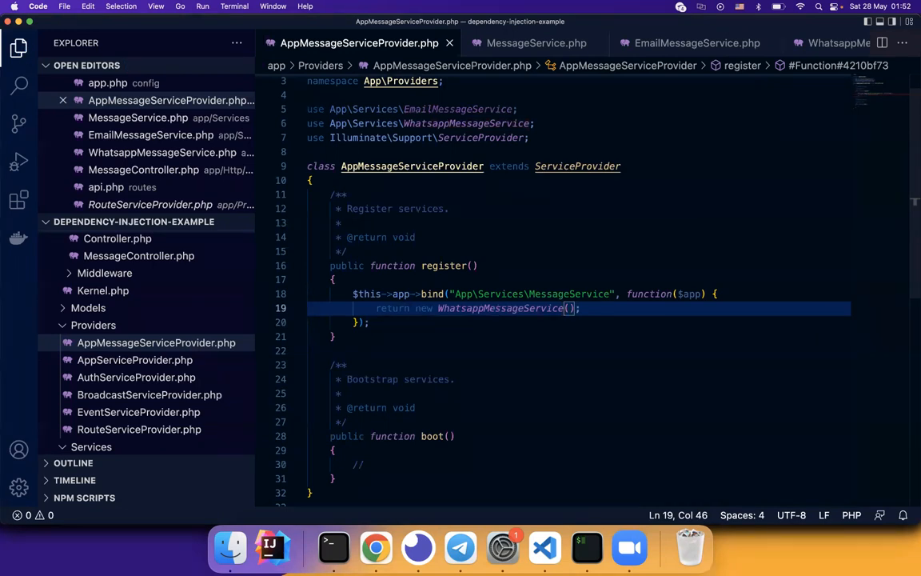
{"action": "left_click", "coordinate": [332, 547]}
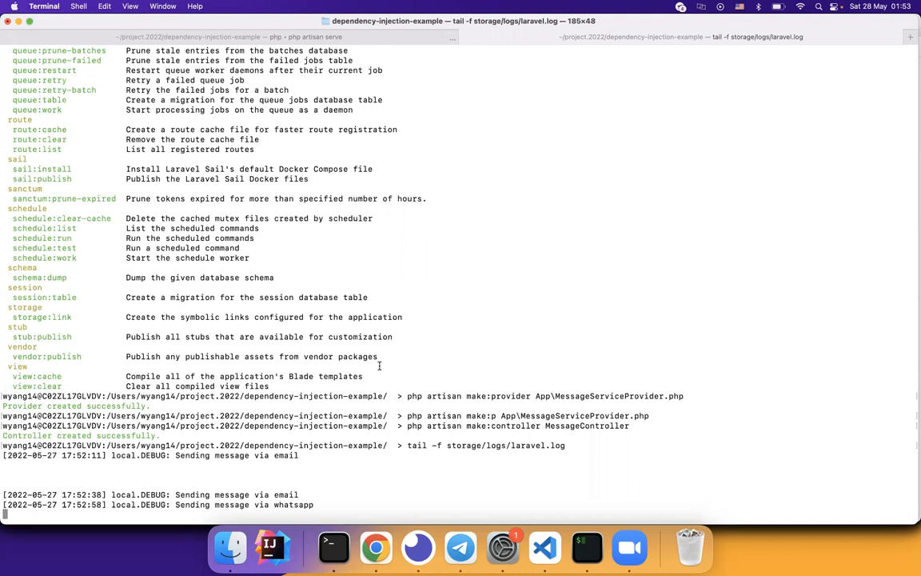
{"action": "mouse_move", "coordinate": [419, 547]}
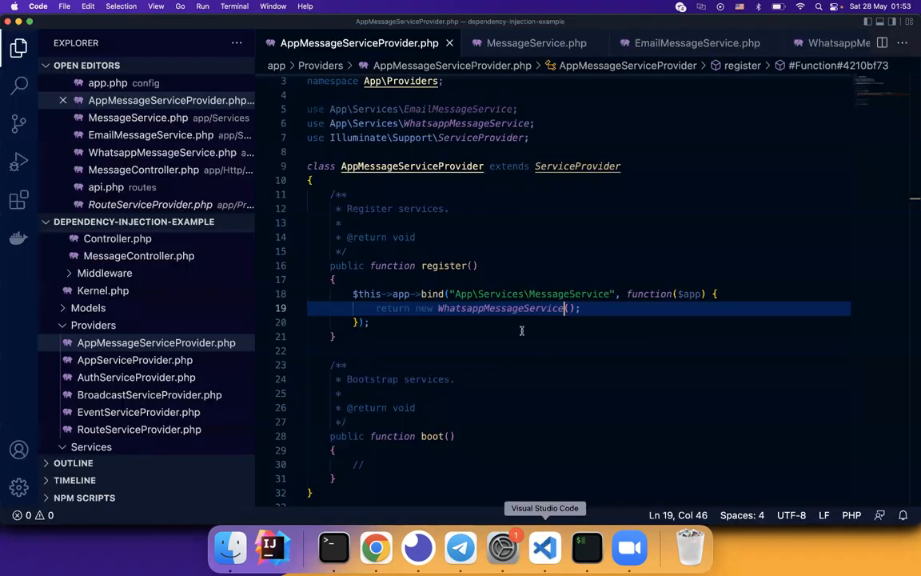
Step: Add private MessageService $service and a __construct(MessageService $messageService) to MessageController
{"action": "key", "text": "cmd+p"}
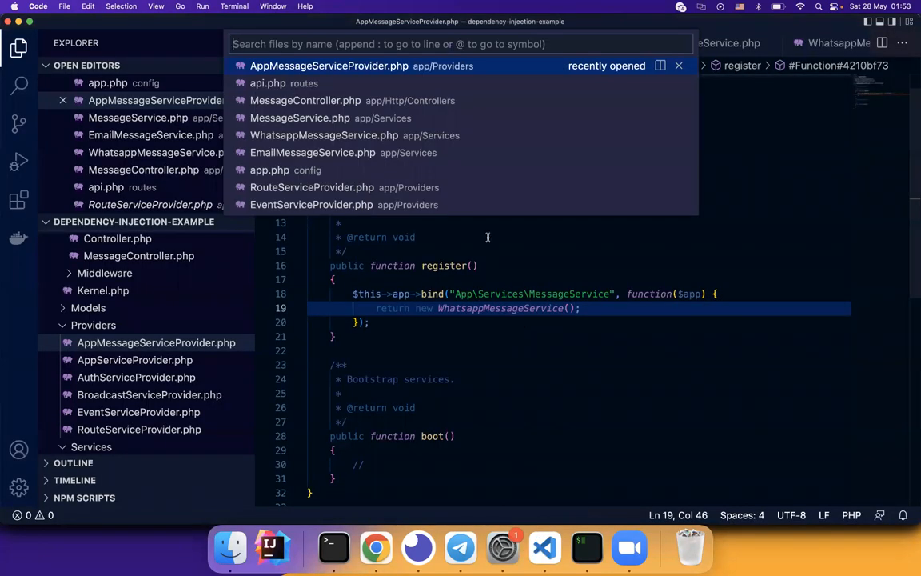
{"action": "left_click", "coordinate": [304, 100]}
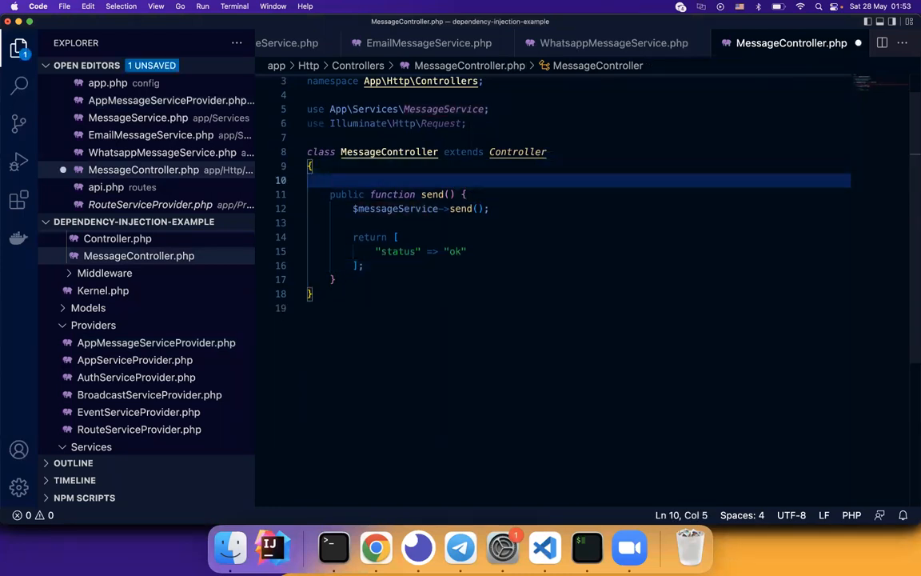
{"action": "type", "text": "publ"}
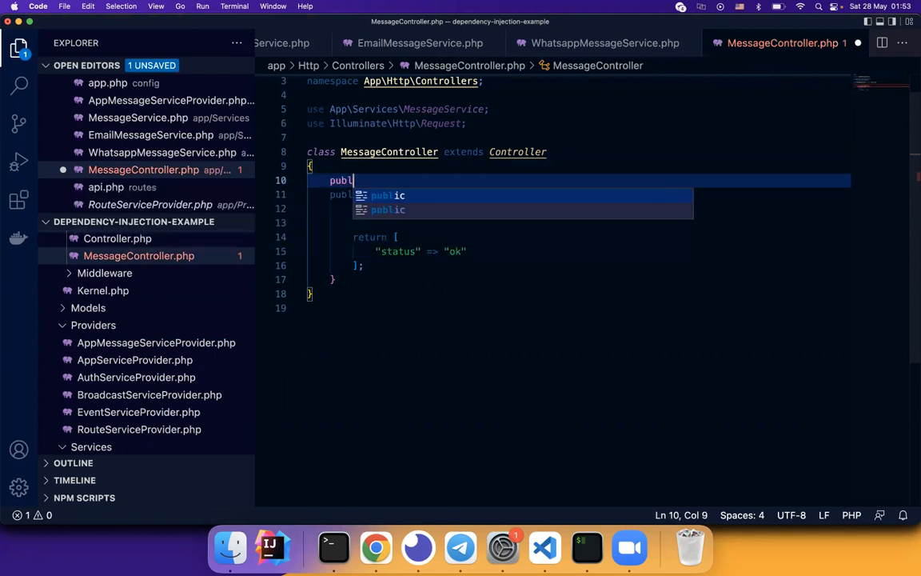
{"action": "type", "text": "fun"}
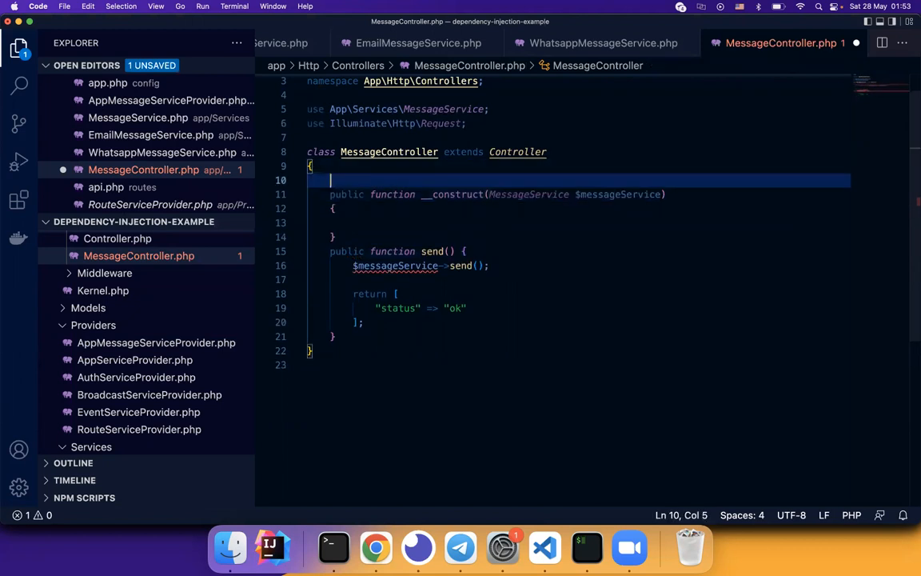
{"action": "type", "text": "MEss"}
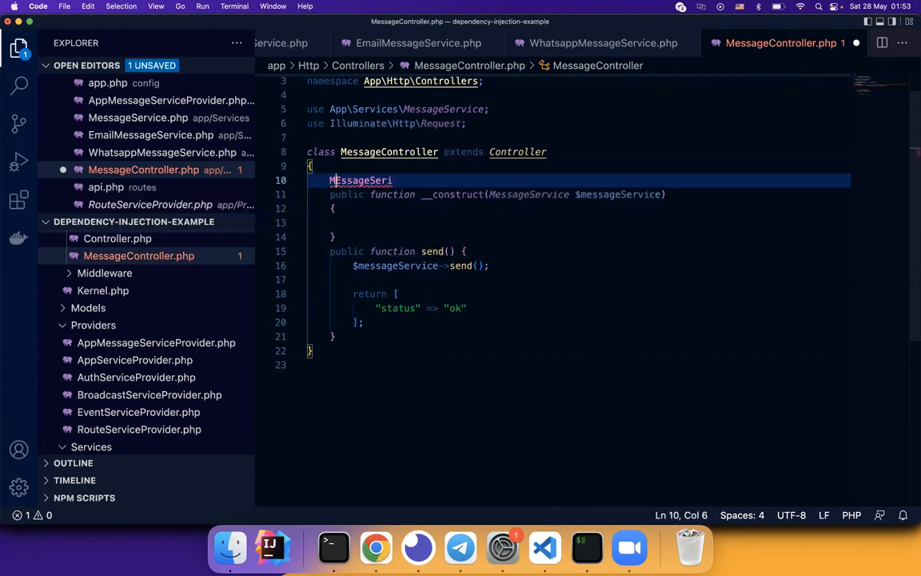
{"action": "type", "text": "private"}
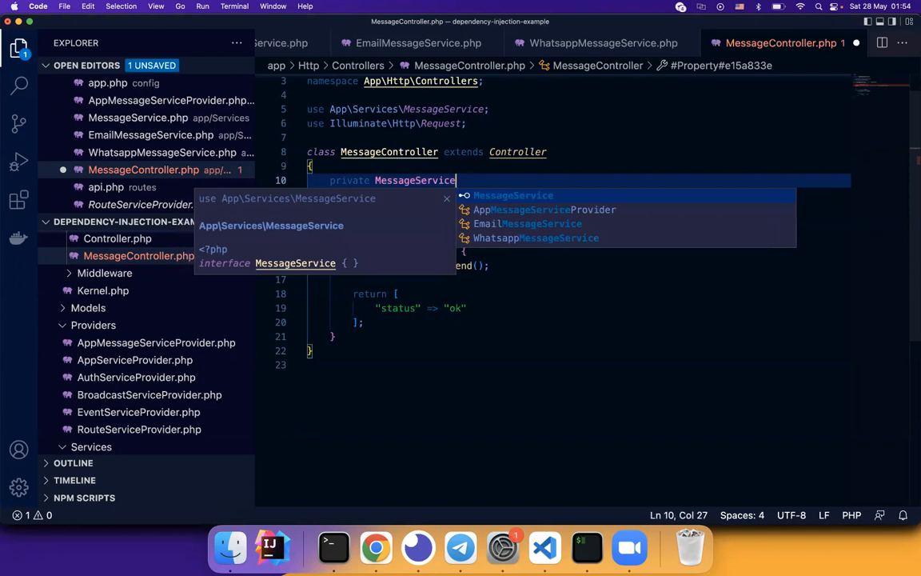
{"action": "type", "text": "$service;"}
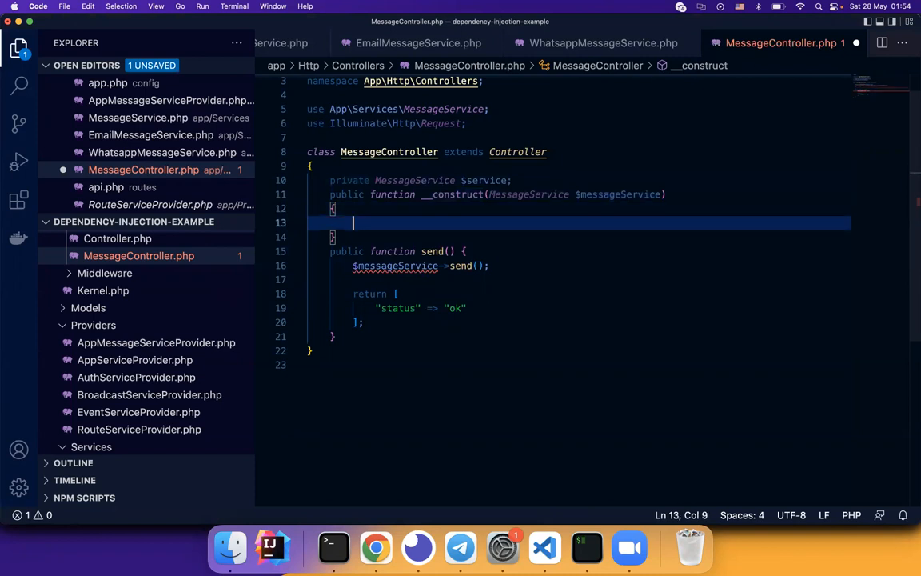
Step: Assign $this->service = $messageService in the constructor, then retest the endpoint in Chrome
{"action": "type", "text": "$this->"}
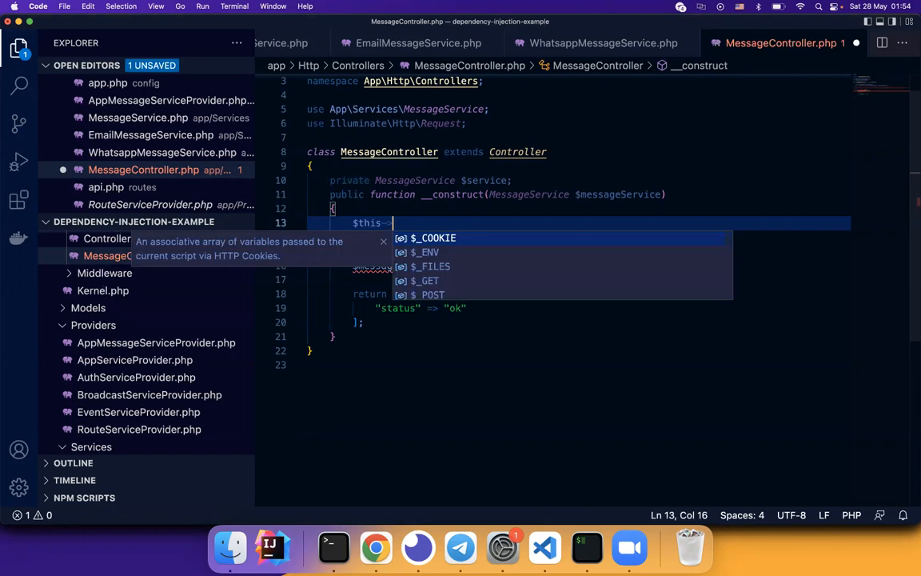
{"action": "type", "text": "service"}
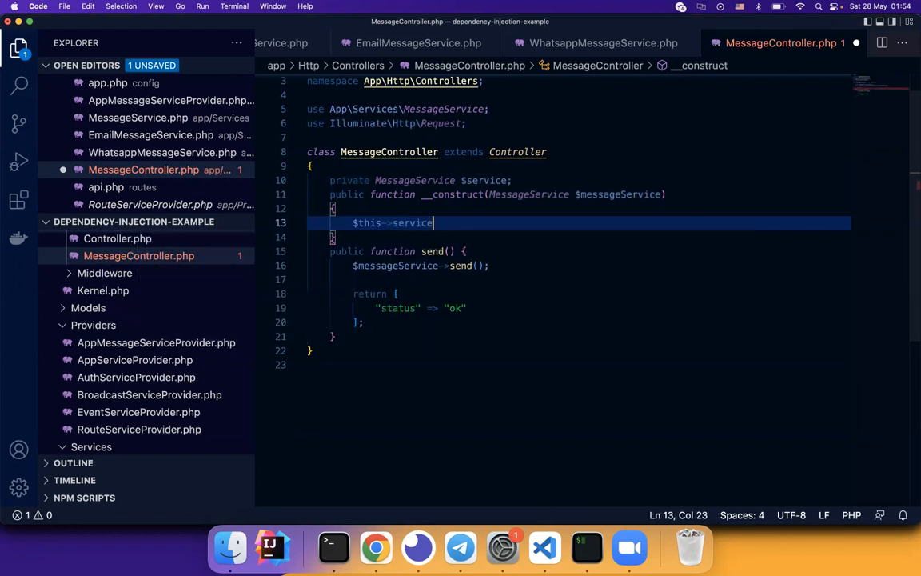
{"action": "type", "text": "= $messageService;"}
{"action": "left_click", "coordinate": [421, 265]}
{"action": "type", "text": "this->"}
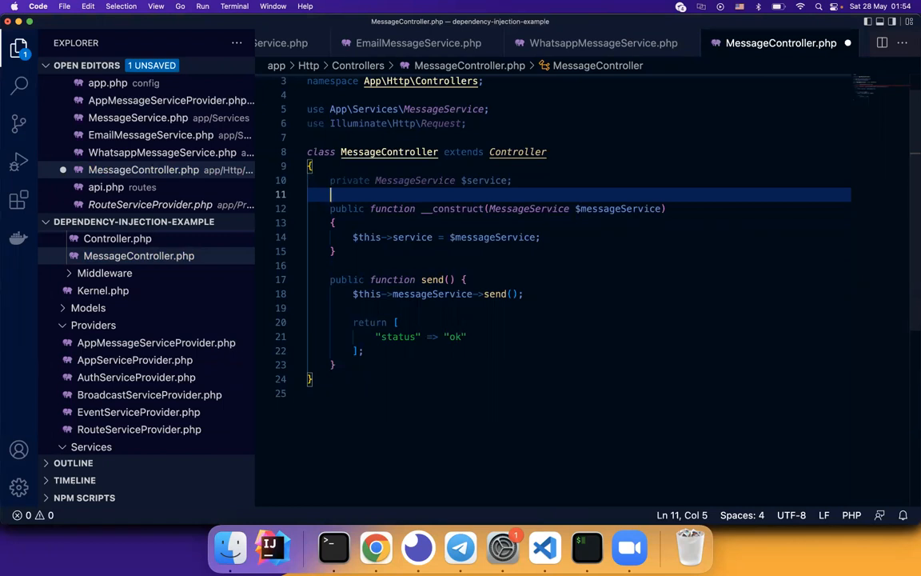
{"action": "mouse_move", "coordinate": [445, 299]}
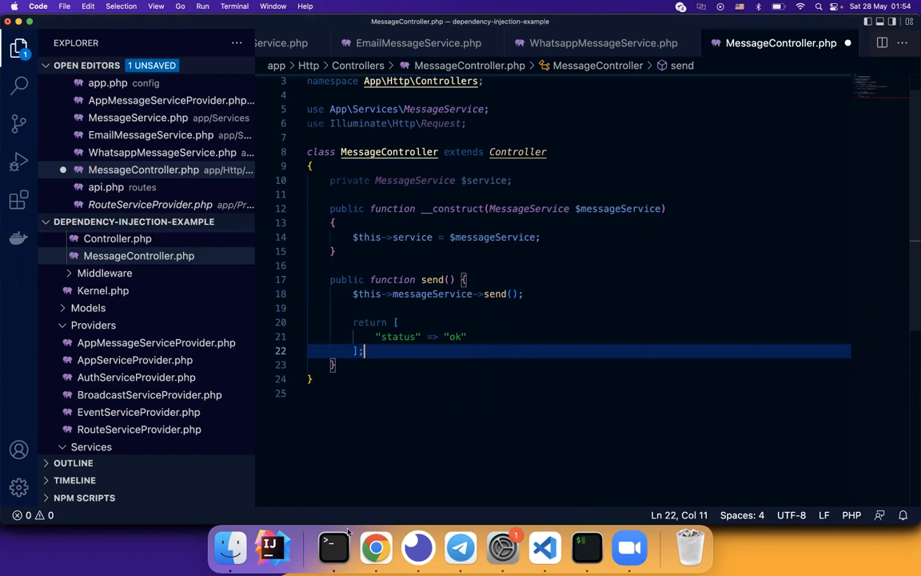
{"action": "left_click", "coordinate": [374, 547]}
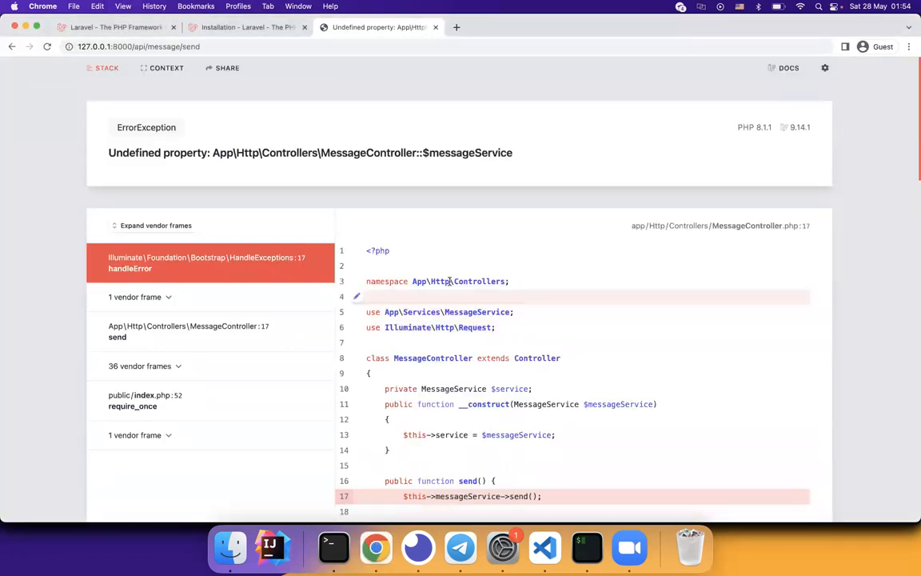
Step: Scroll through the ErrorException page reporting undefined $messageService in MessageController
{"action": "scroll", "scroll_direction": "down", "scroll_amount": 3}
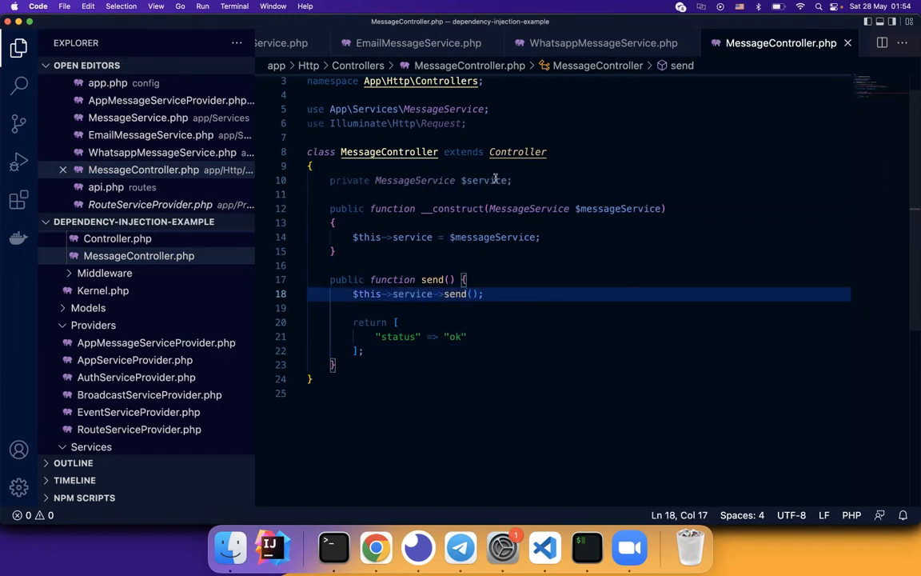
Step: In AppMessageServiceProvider, bind MessageService to EmailMessageService instead of WhatsappMessageService
{"action": "left_click", "coordinate": [332, 547]}
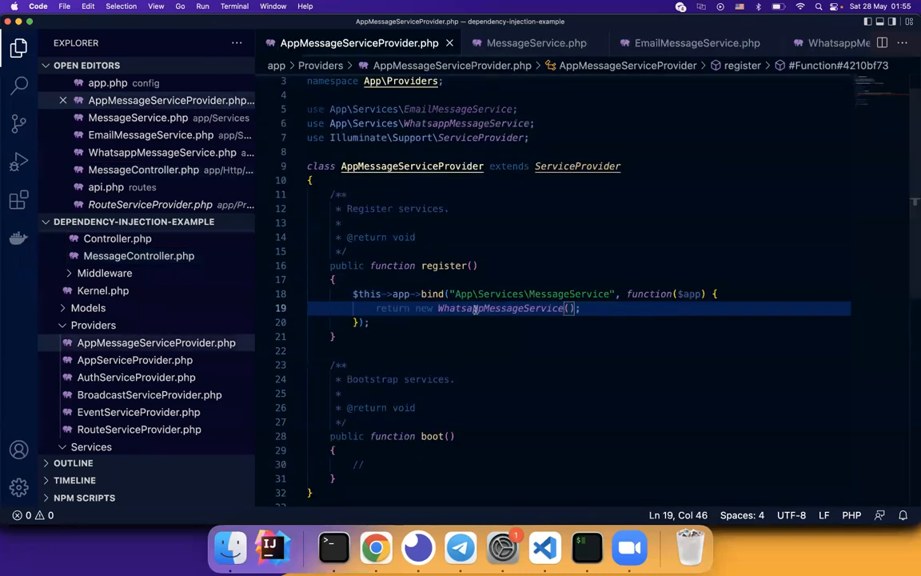
{"action": "type", "text": "Email();"}
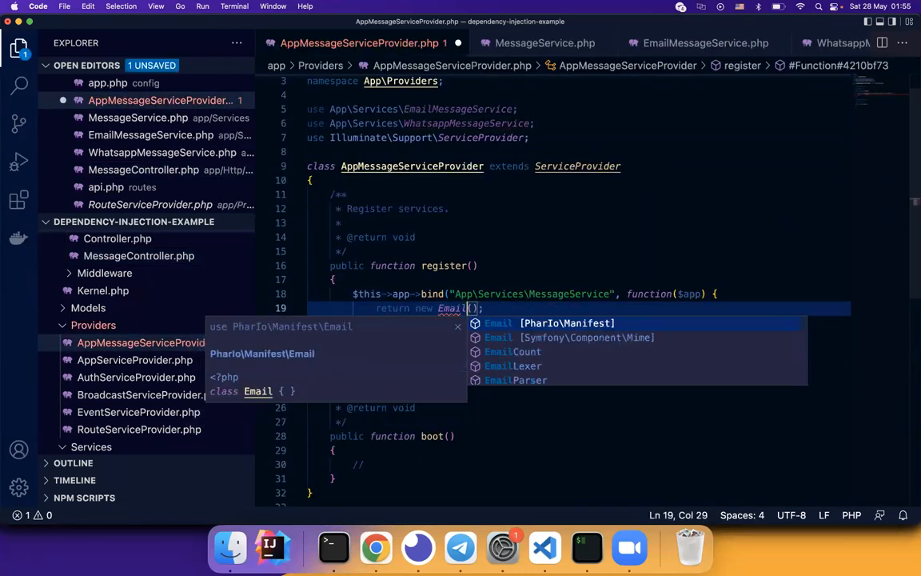
{"action": "type", "text": "MessageService"}
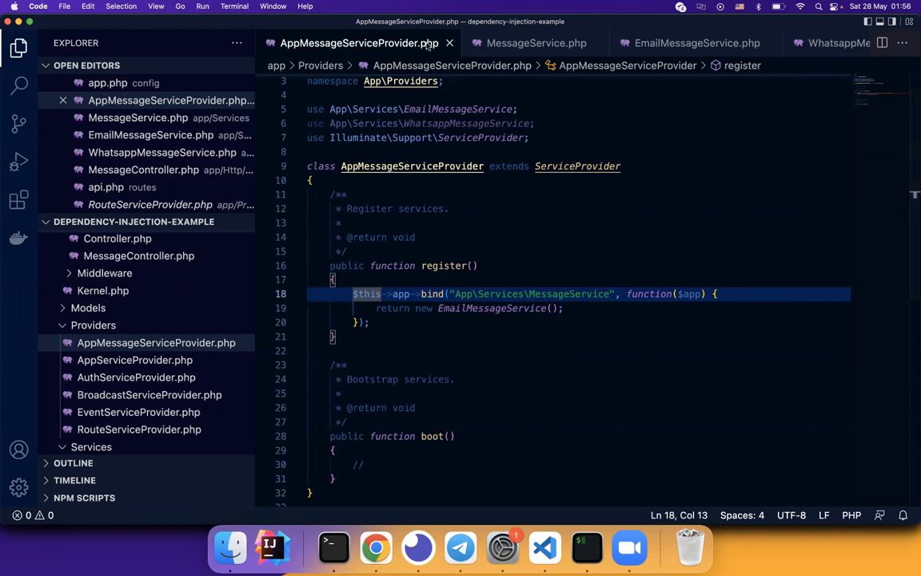
{"action": "mouse_move", "coordinate": [635, 29]}
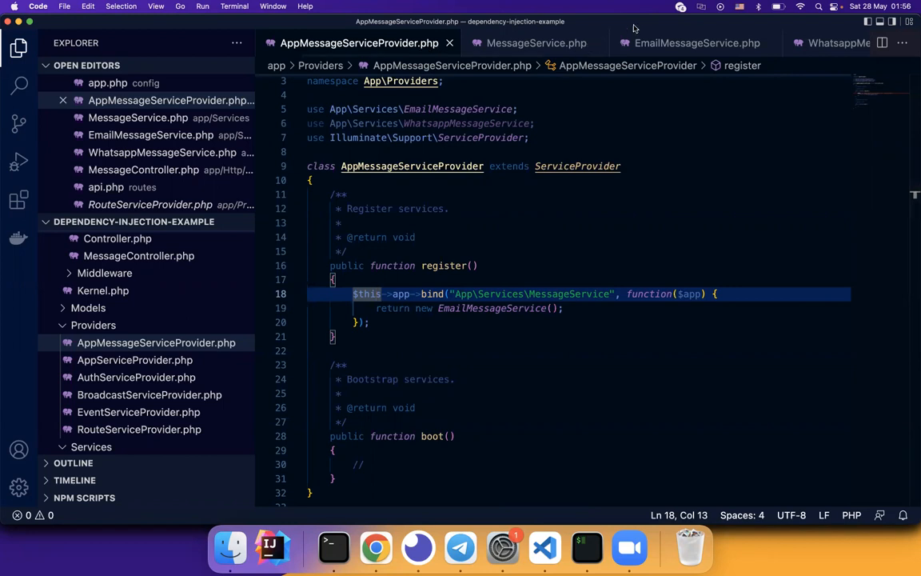